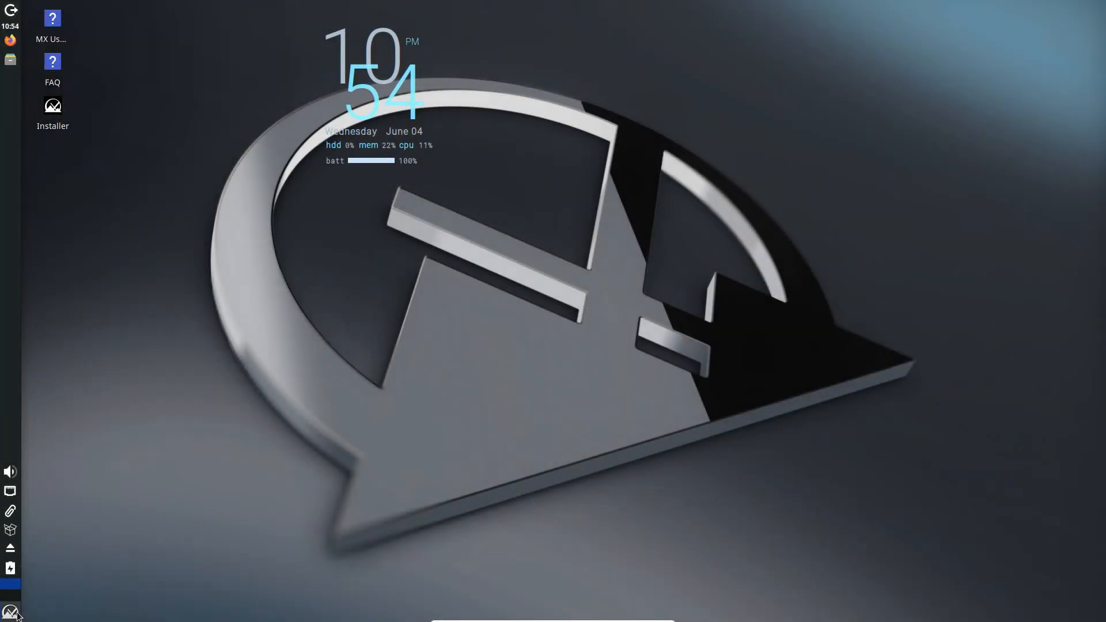
Step: Bring up the GNOME activities overview with favourites and the search field
{"action": "left_click", "coordinate": [10, 612]}
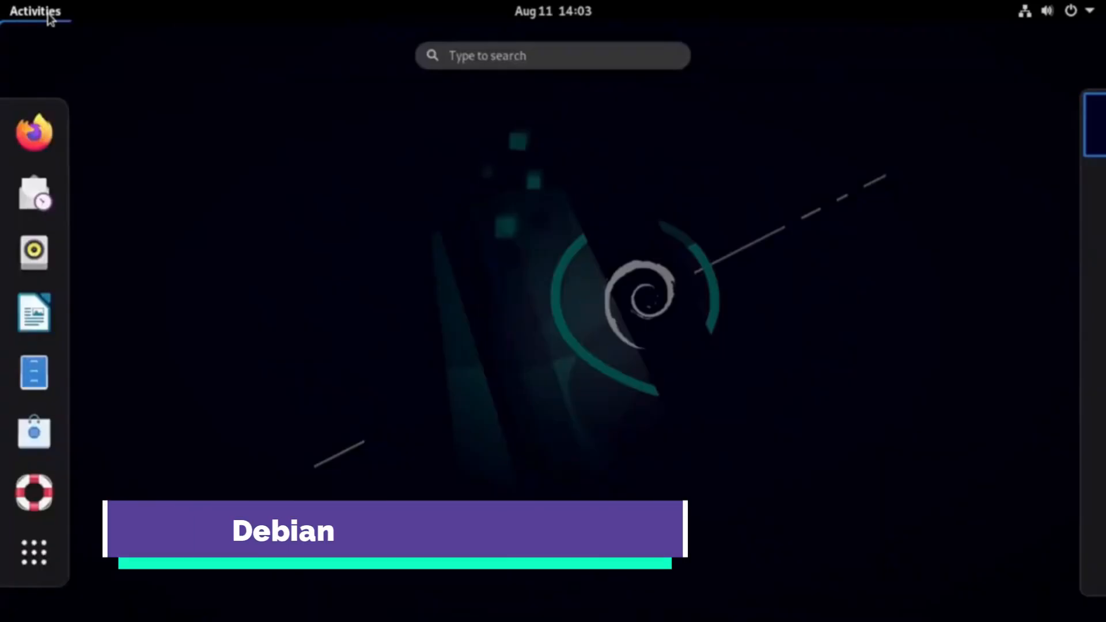
{"action": "mouse_move", "coordinate": [33, 133]}
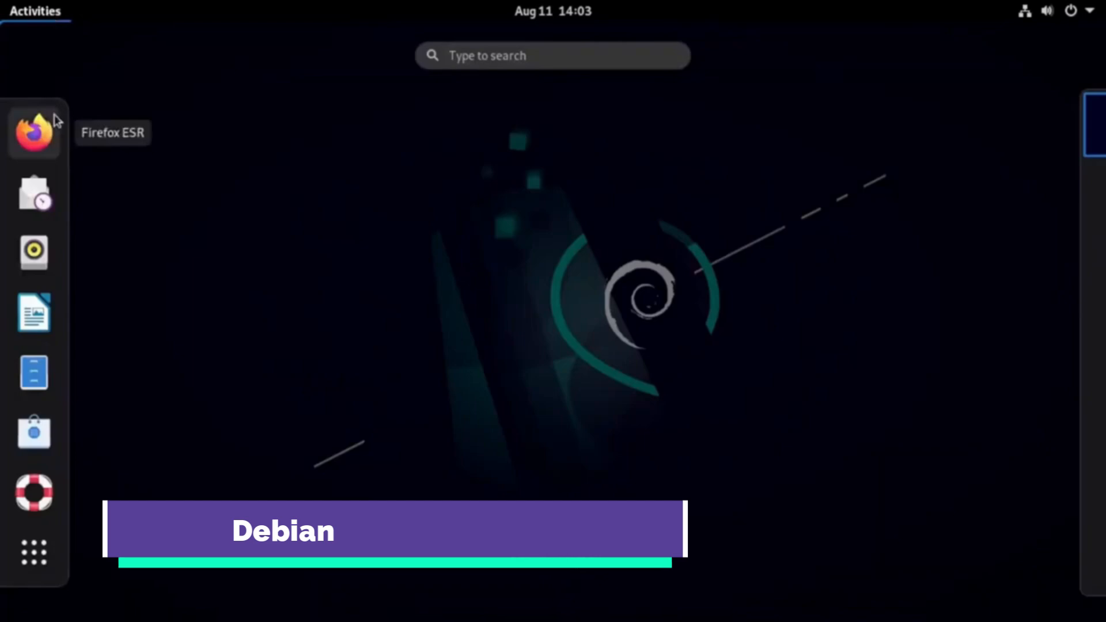
{"action": "mouse_move", "coordinate": [34, 192]}
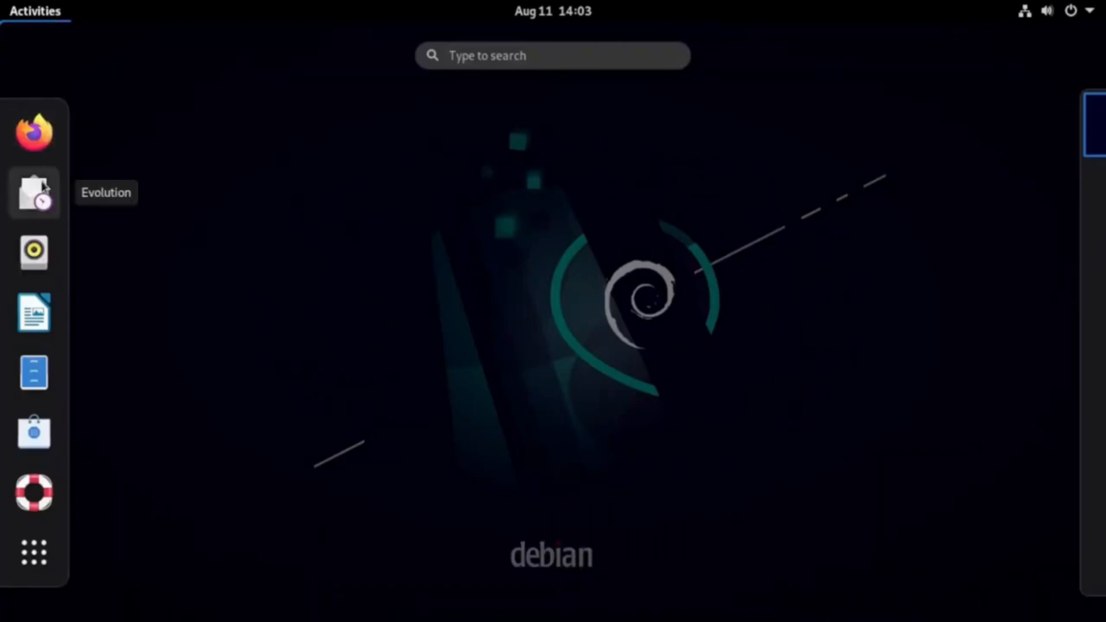
{"action": "mouse_move", "coordinate": [34, 312]}
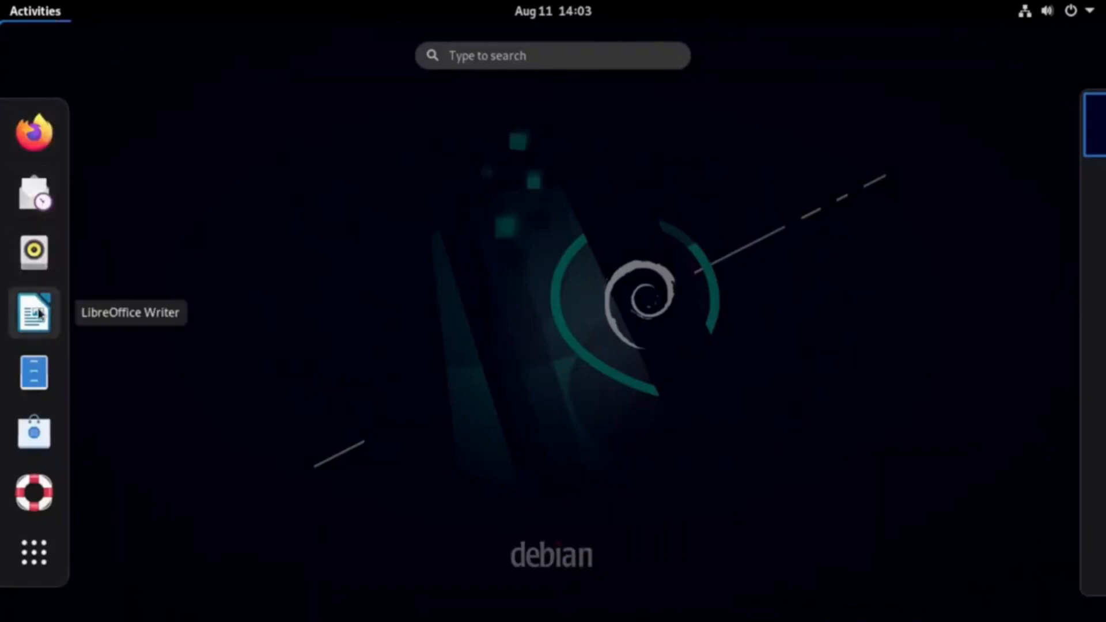
{"action": "mouse_move", "coordinate": [33, 432]}
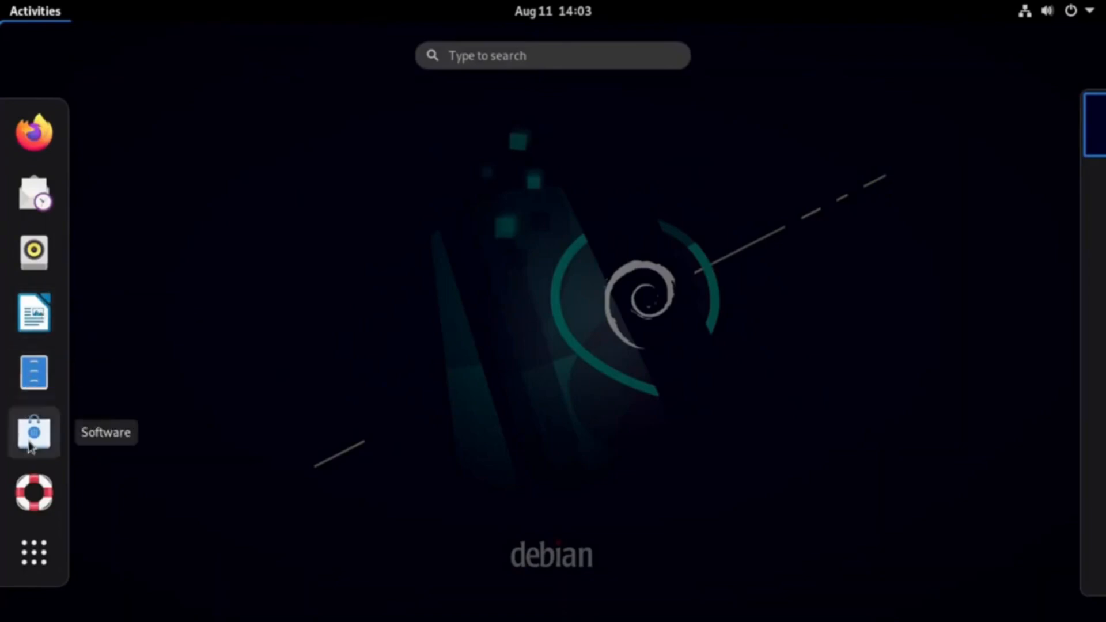
Step: Browse the Software store, dismissing its welcome and checking pending updates
{"action": "left_click", "coordinate": [33, 432]}
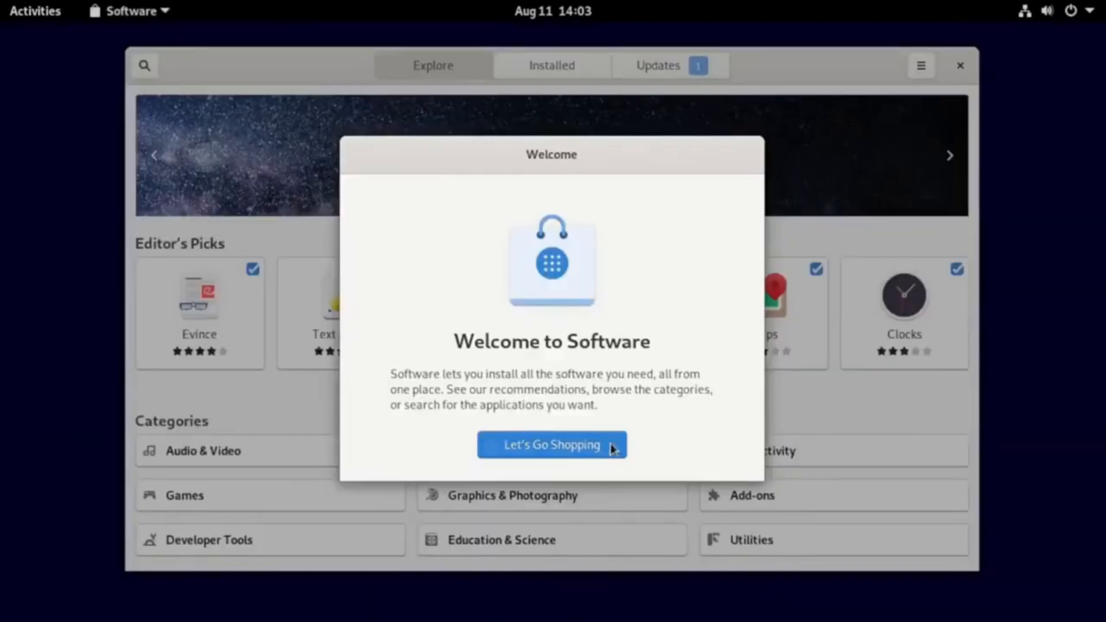
{"action": "left_click", "coordinate": [552, 444]}
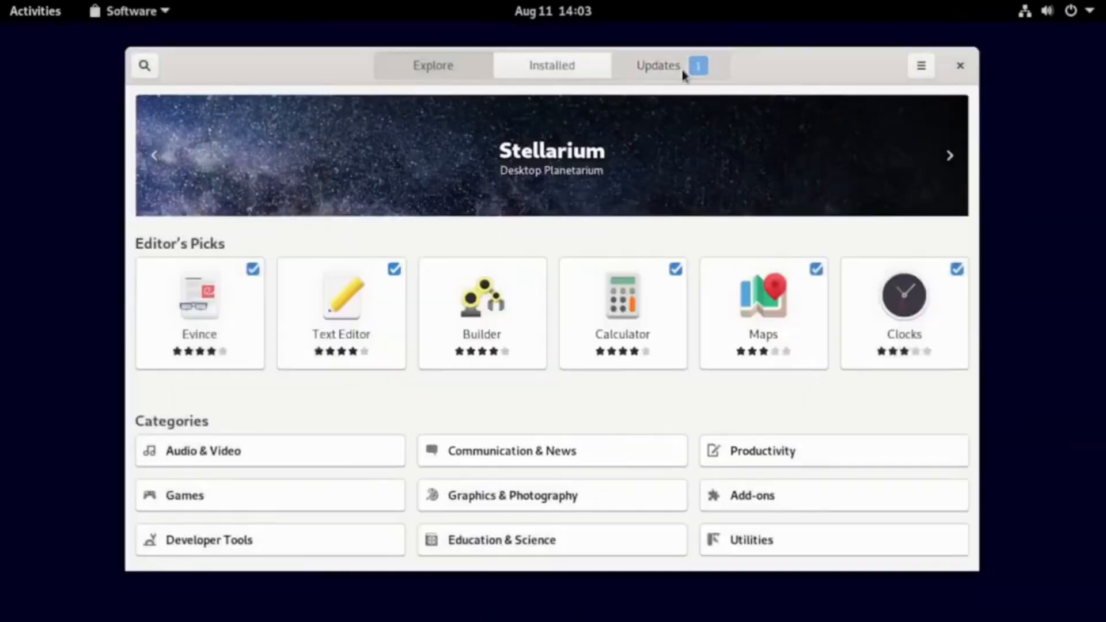
{"action": "left_click", "coordinate": [658, 65]}
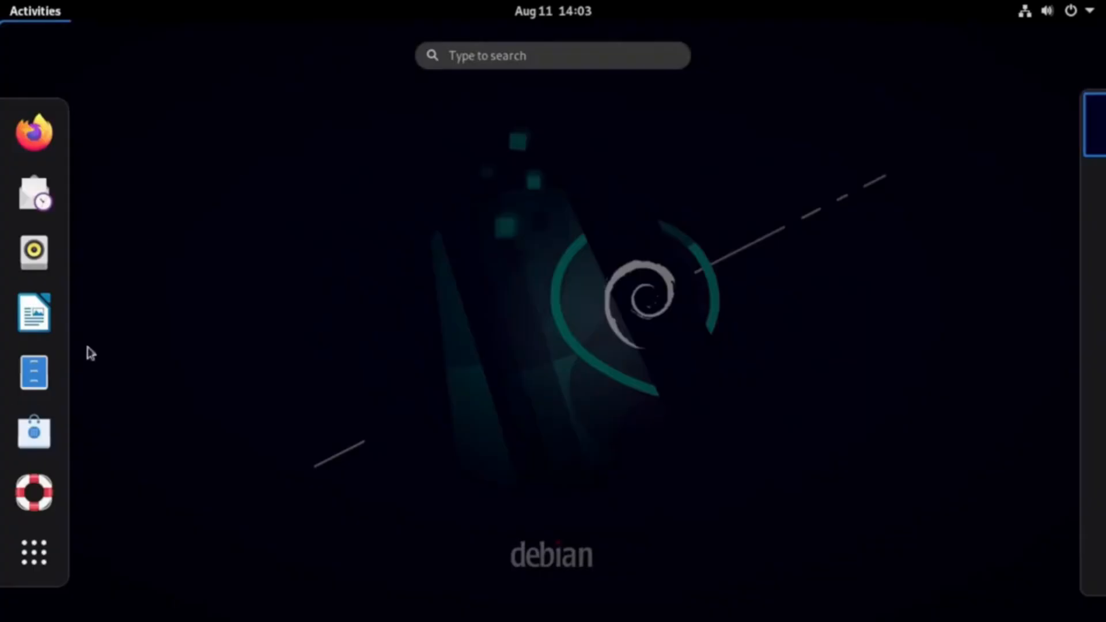
Step: View the Extensions settings from the application grid, then close them
{"action": "left_click", "coordinate": [33, 550]}
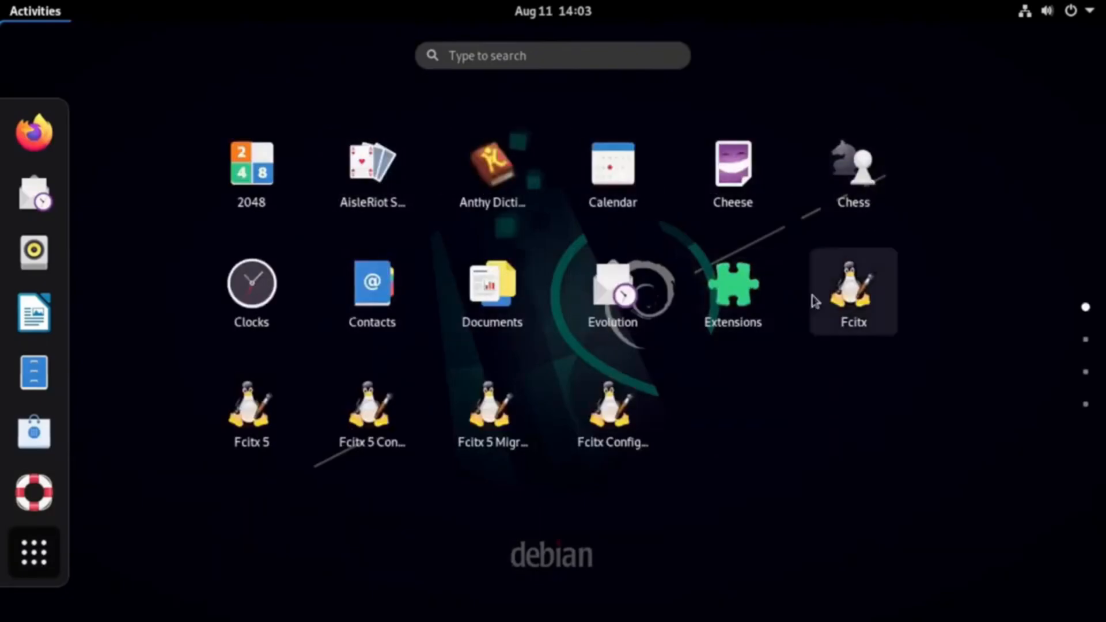
{"action": "left_click", "coordinate": [732, 284]}
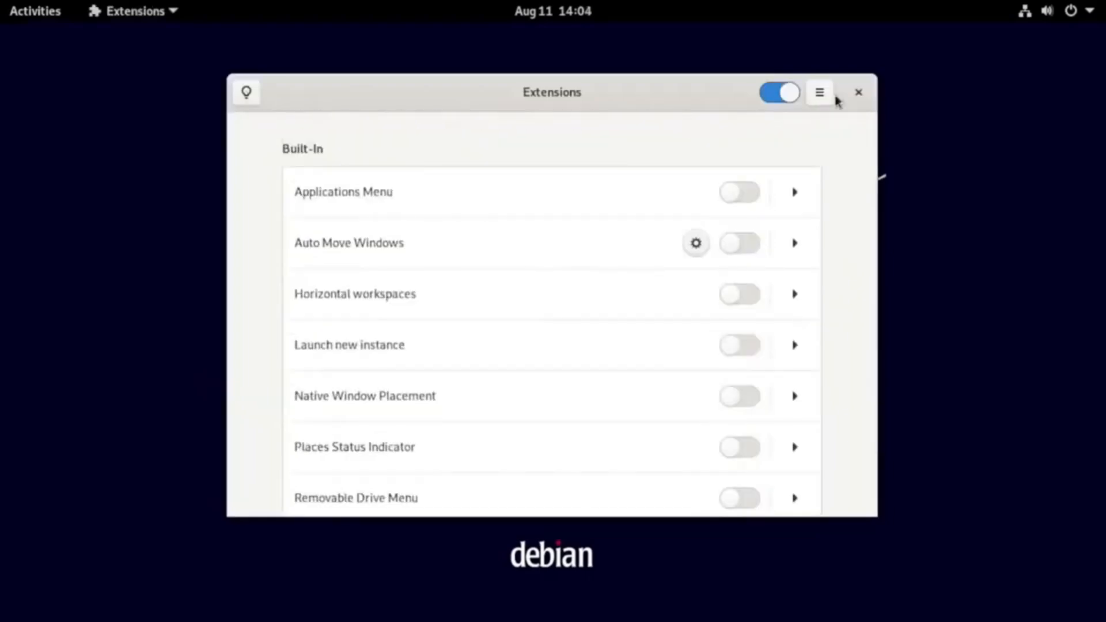
{"action": "left_click", "coordinate": [858, 92]}
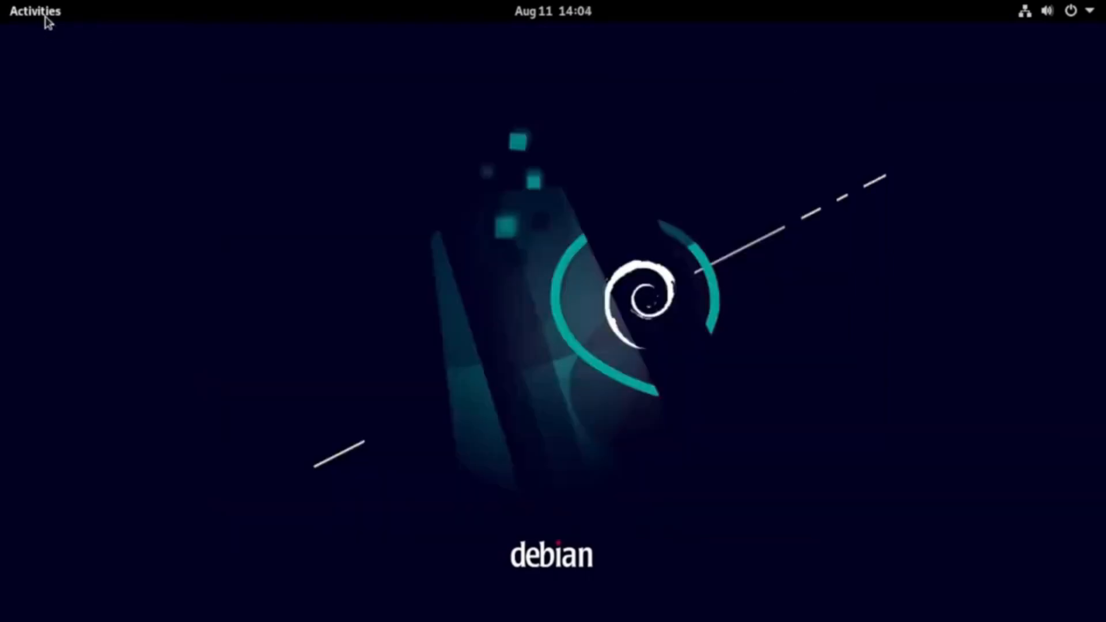
Step: Return to the full application grid via Activities and pick the Maps app
{"action": "left_click", "coordinate": [33, 12]}
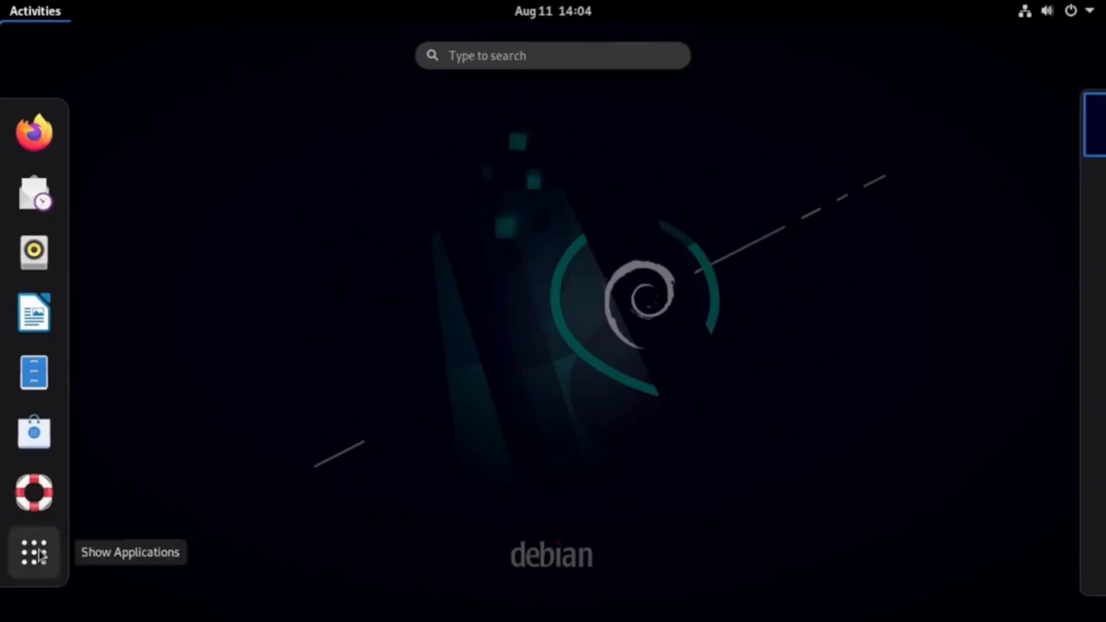
{"action": "left_click", "coordinate": [33, 552]}
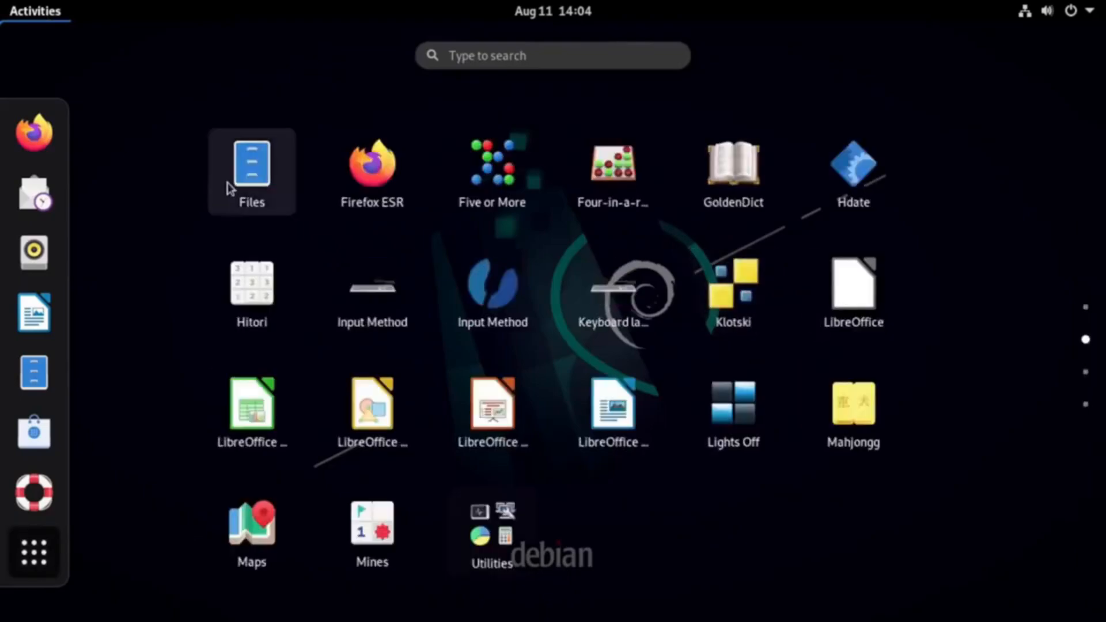
{"action": "mouse_move", "coordinate": [733, 169]}
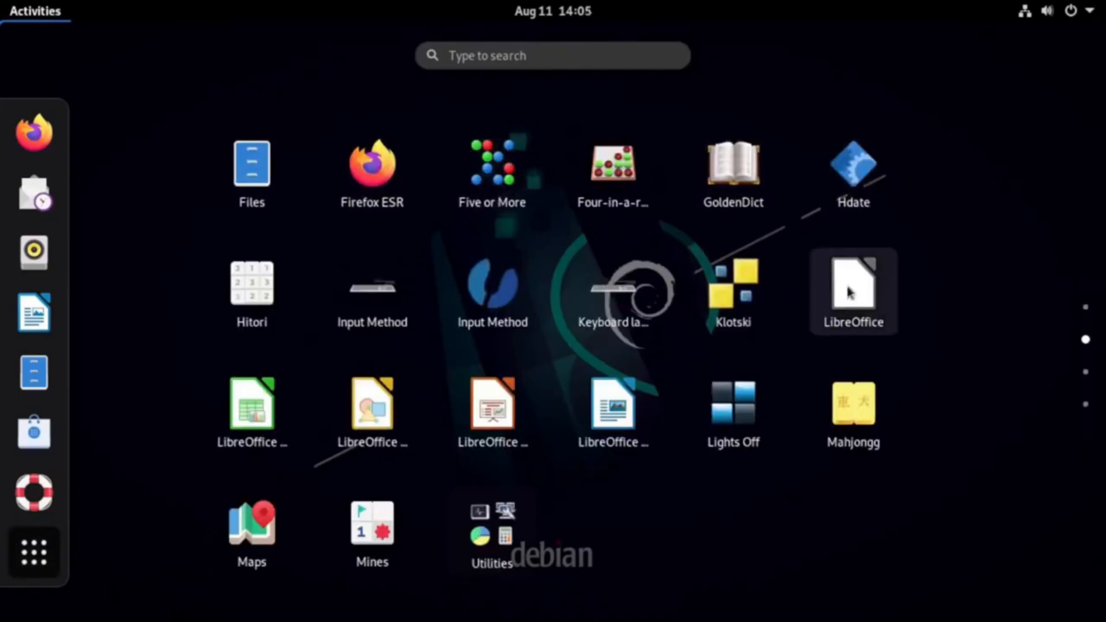
{"action": "mouse_move", "coordinate": [661, 302]}
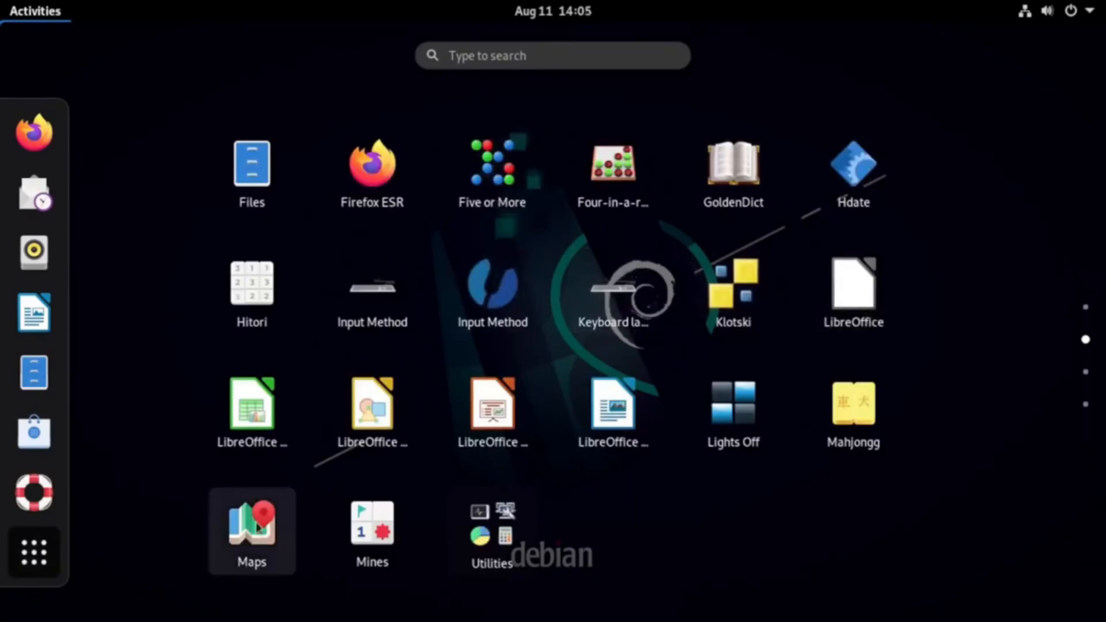
{"action": "left_click", "coordinate": [489, 528]}
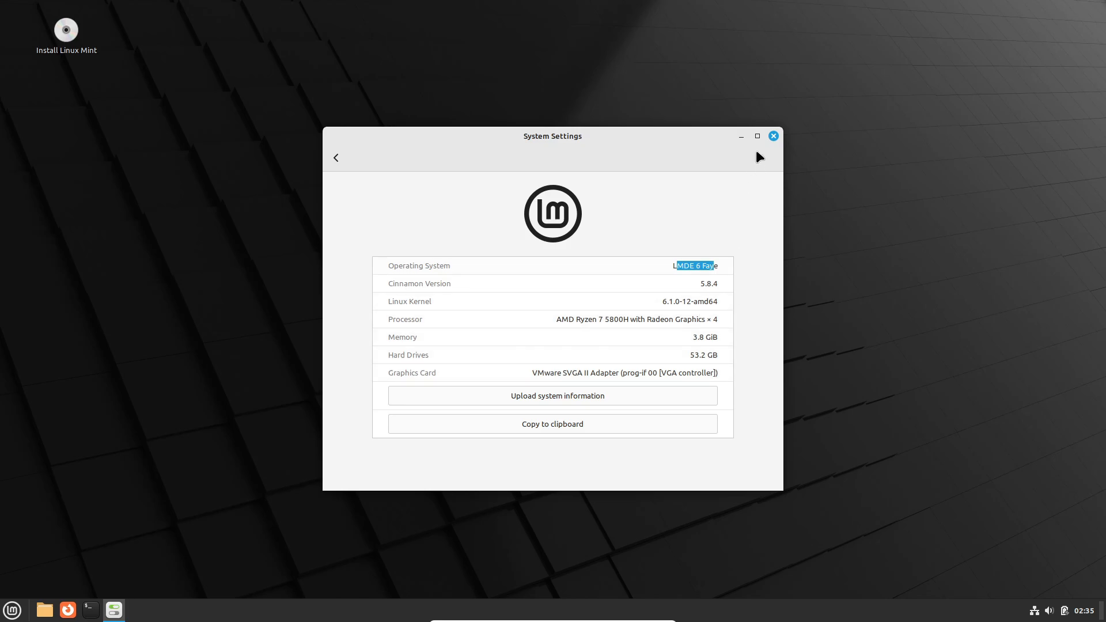
Step: Close system info and search Firefox for 'lmde', opening the Download LMDE 6 result
{"action": "left_click", "coordinate": [771, 136]}
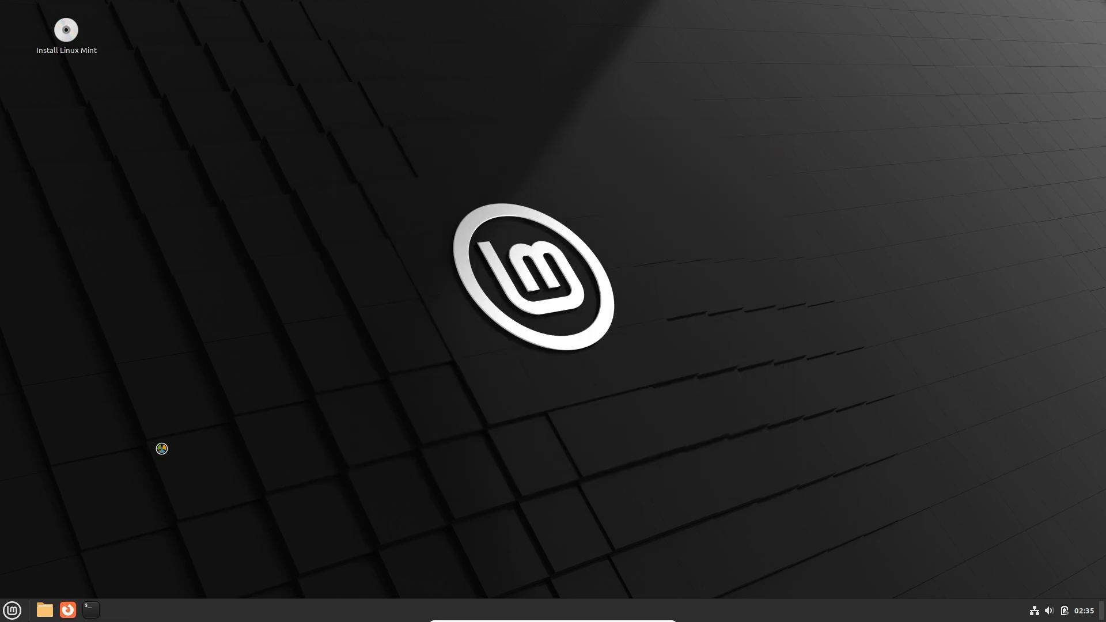
{"action": "left_click", "coordinate": [67, 609]}
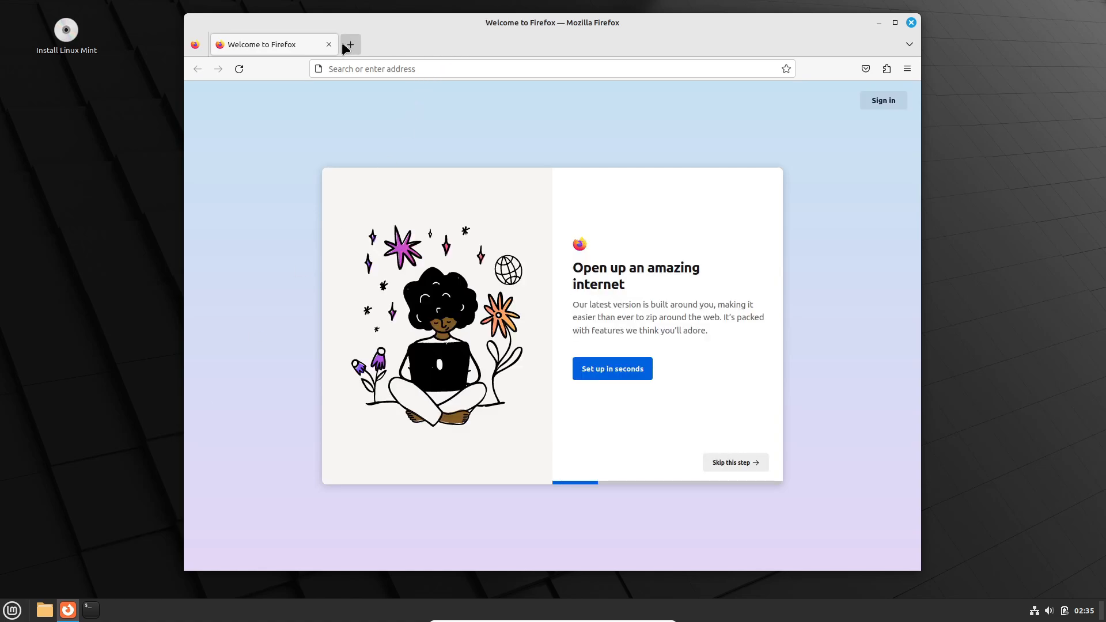
{"action": "type", "text": "lmde&sei=jwJBaP26Jr2XseMPlcOgmAs"}
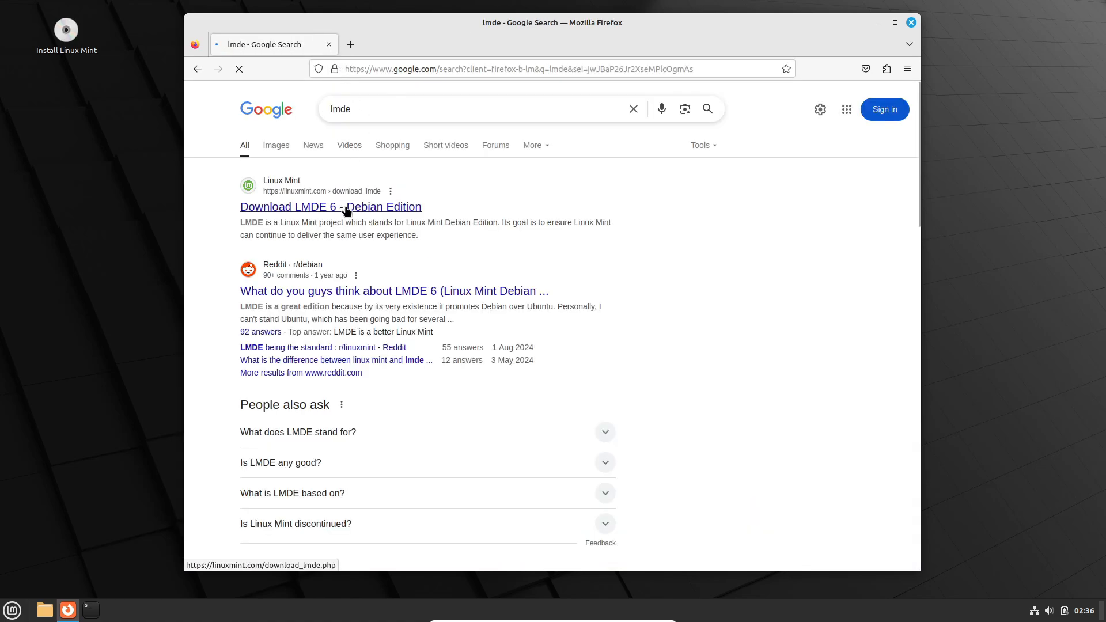
{"action": "left_click", "coordinate": [330, 207]}
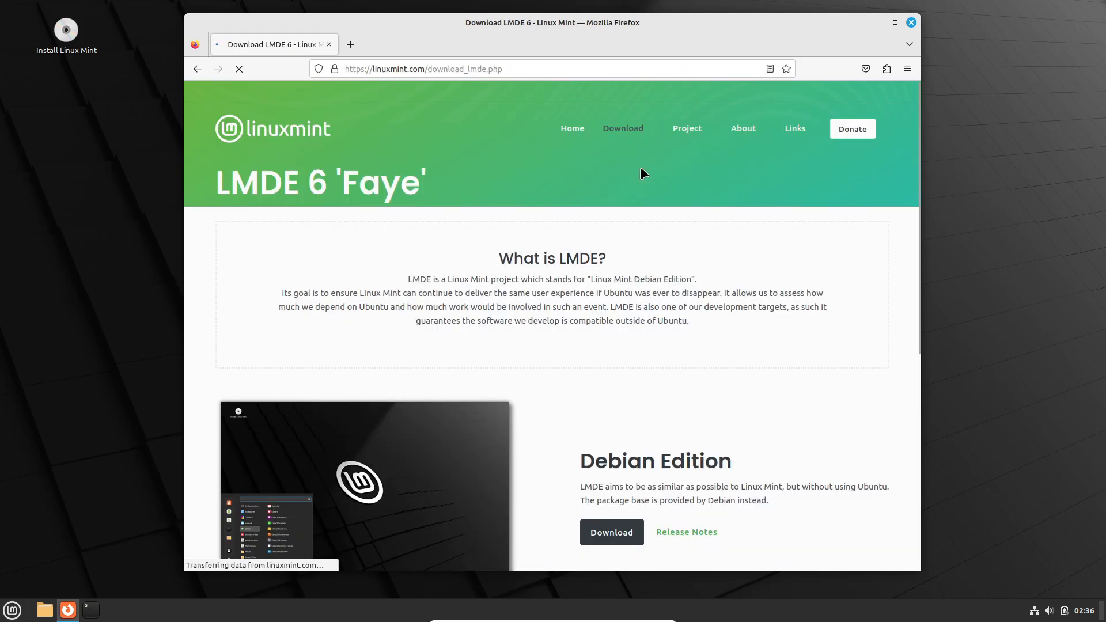
Step: Scroll the Cinnamon edition page to its torrent downloads, then leave Firefox
{"action": "scroll", "scroll_direction": "down", "scroll_amount": 3}
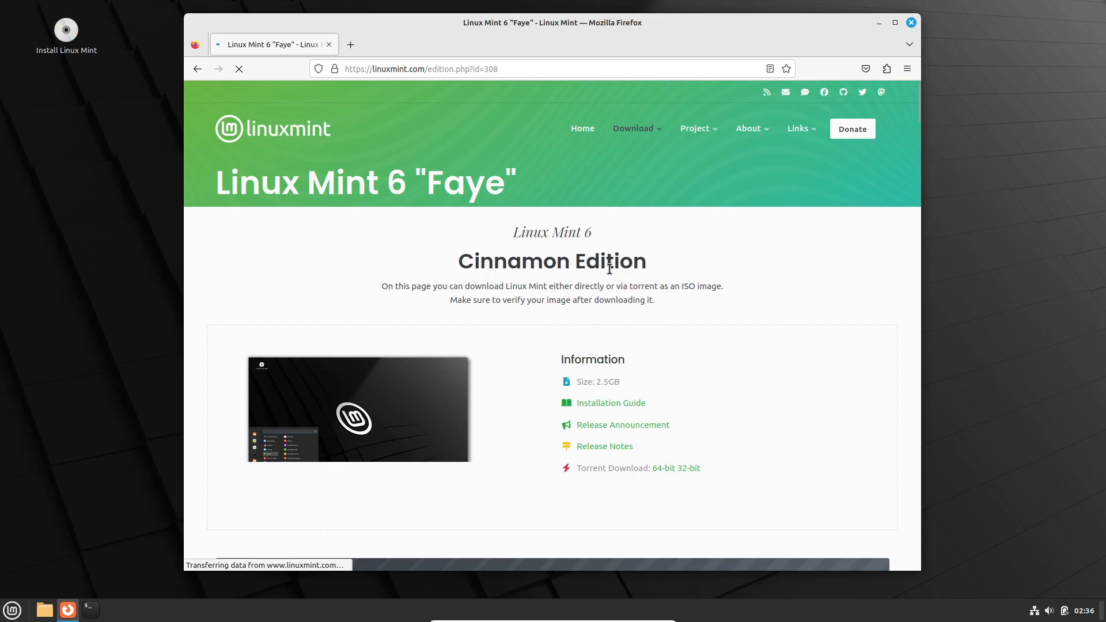
{"action": "scroll", "scroll_direction": "down", "scroll_amount": 3}
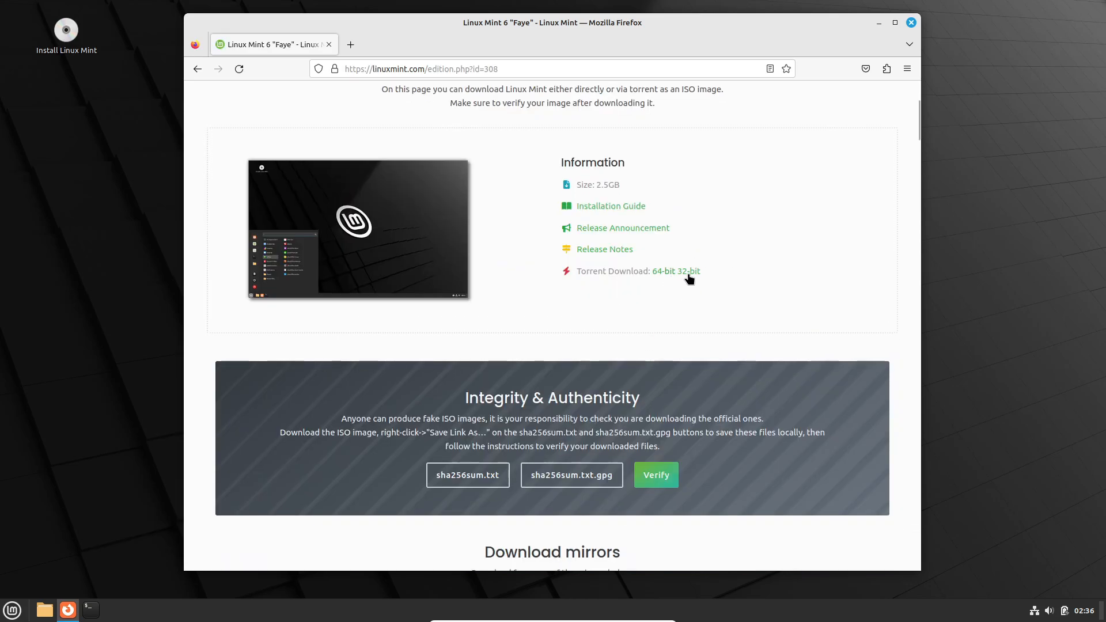
{"action": "mouse_move", "coordinate": [693, 262]}
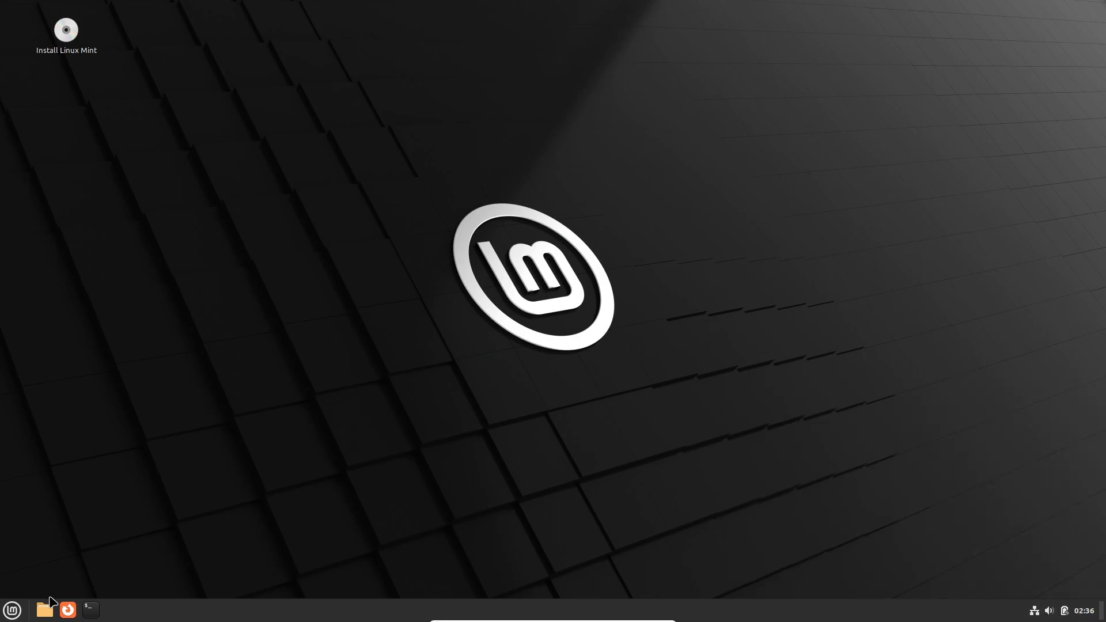
{"action": "left_click", "coordinate": [43, 609]}
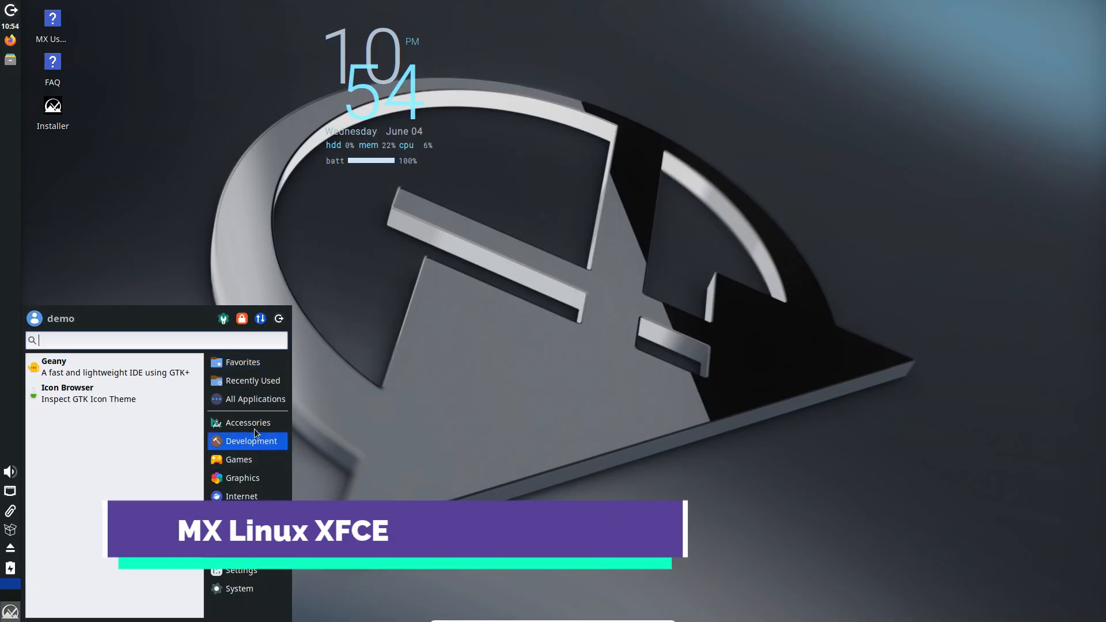
Step: Browse the Development and Internet menu categories and cancel the Synaptic password prompt
{"action": "left_click", "coordinate": [240, 589]}
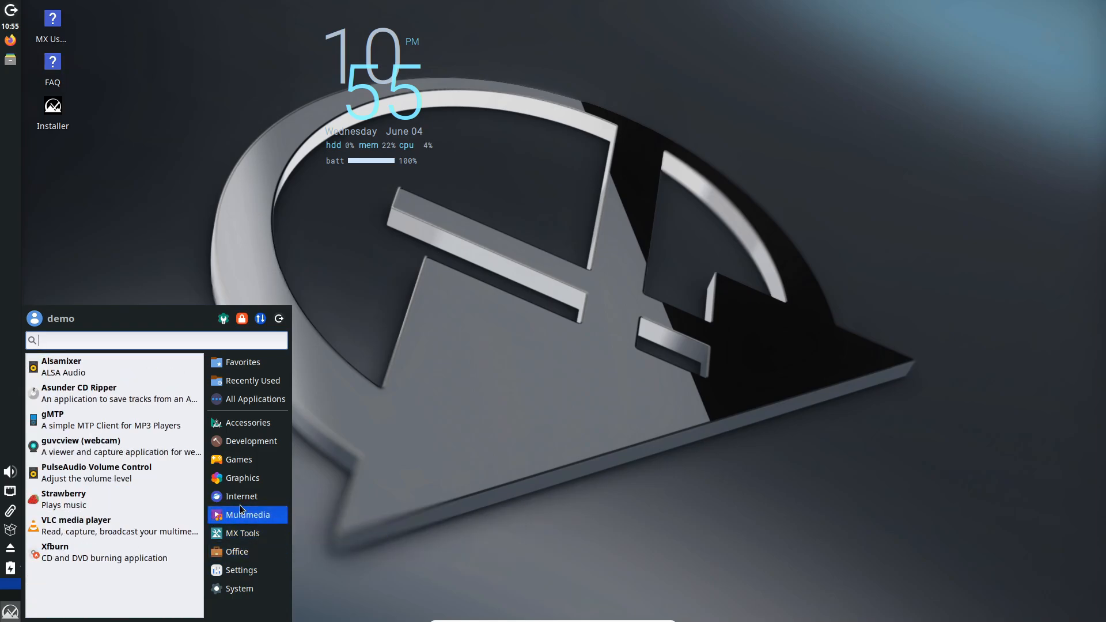
{"action": "left_click", "coordinate": [241, 570]}
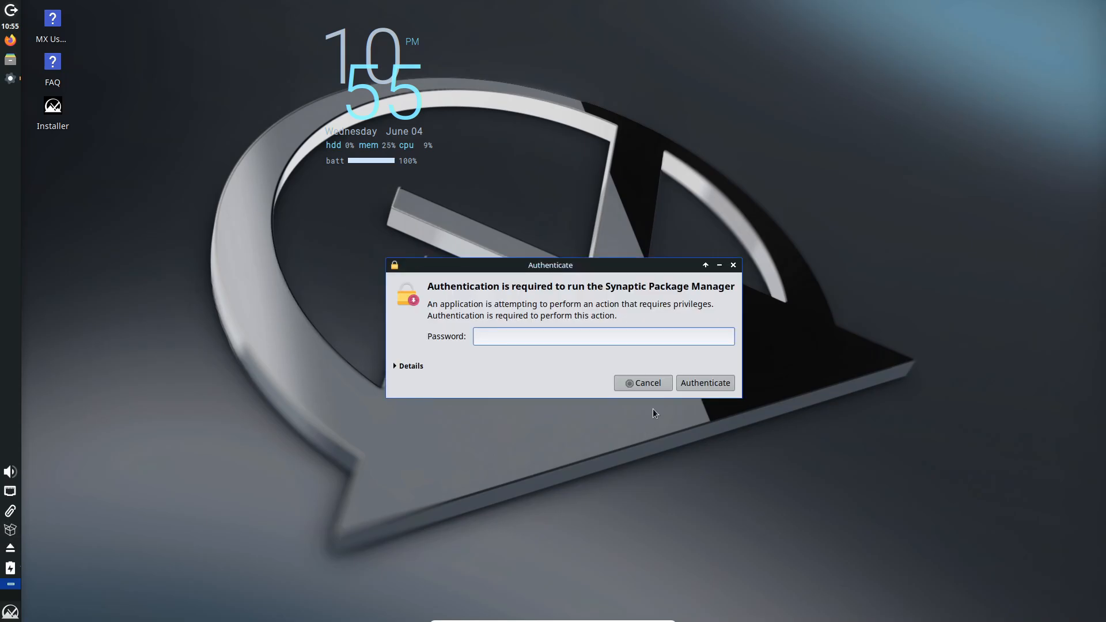
{"action": "left_click", "coordinate": [642, 383]}
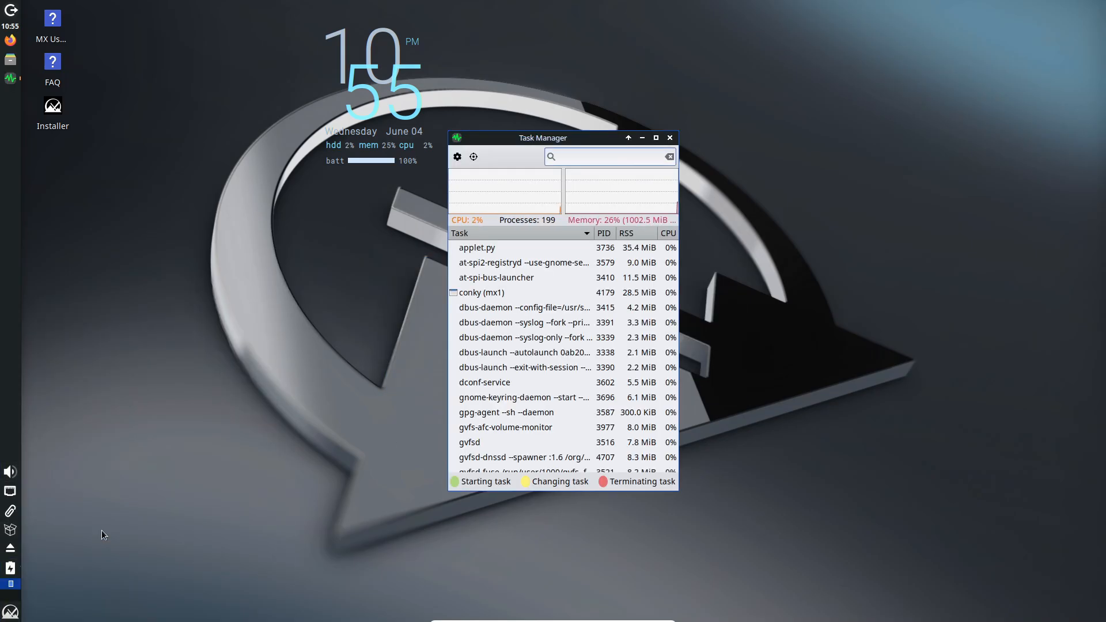
Step: Get Task Manager's process list showing on the MX desktop
{"action": "left_click", "coordinate": [607, 157]}
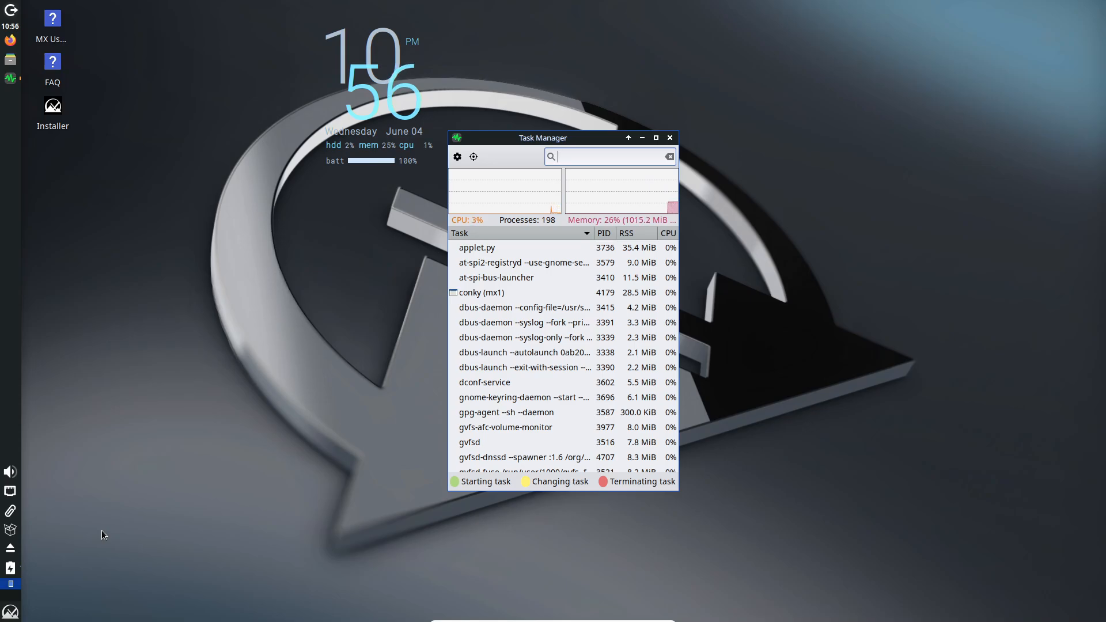
{"action": "left_click", "coordinate": [667, 137]}
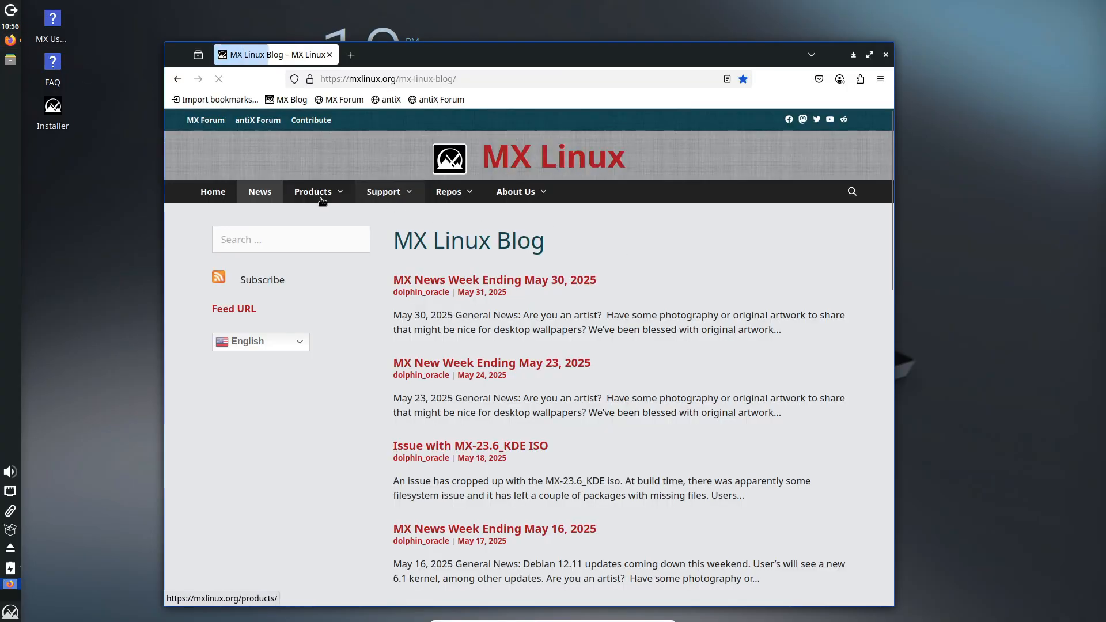
Step: Reach the MX download links and choose the 32-bit MX-23.6_386 Xfce image
{"action": "left_click", "coordinate": [212, 191]}
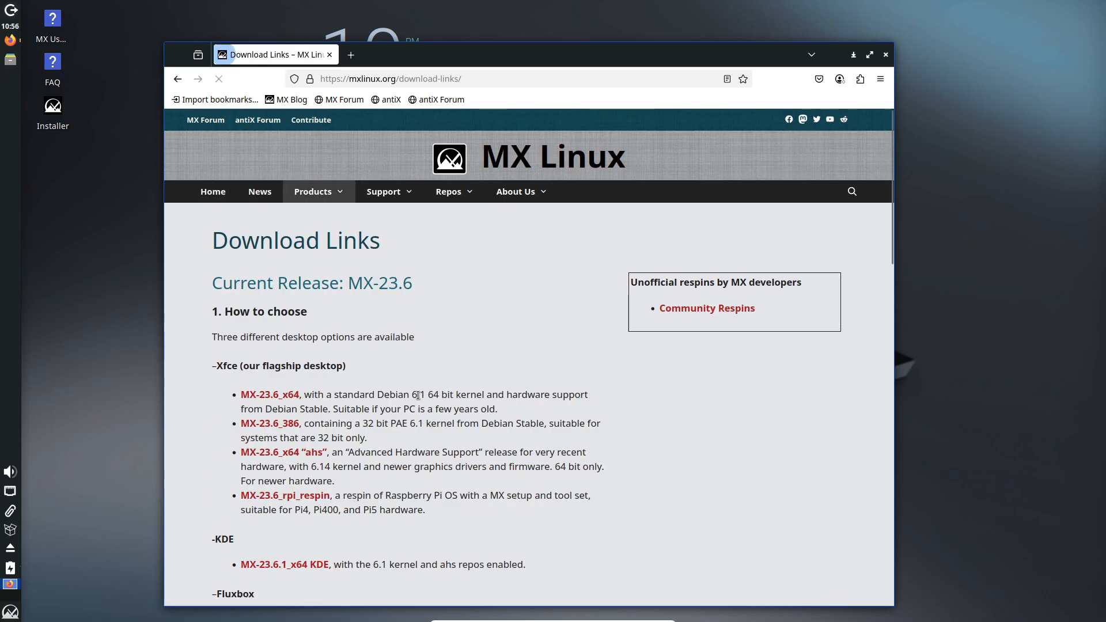
{"action": "scroll", "scroll_direction": "down", "scroll_amount": 3}
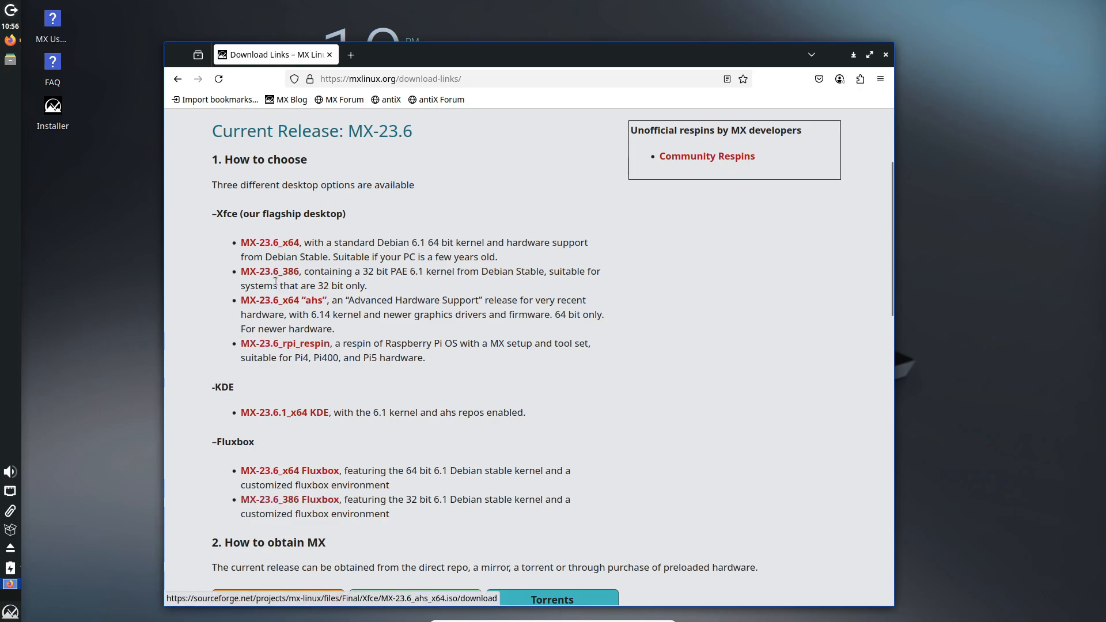
{"action": "left_click", "coordinate": [270, 272]}
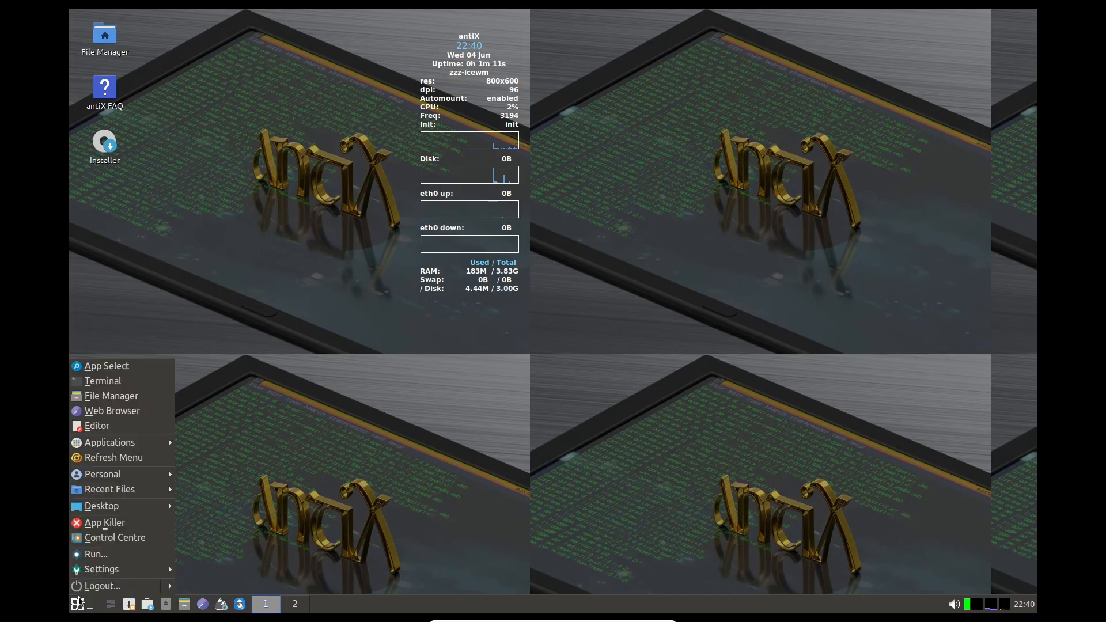
Step: Expand the antiX IceWM menu into its application categories
{"action": "left_click", "coordinate": [109, 442]}
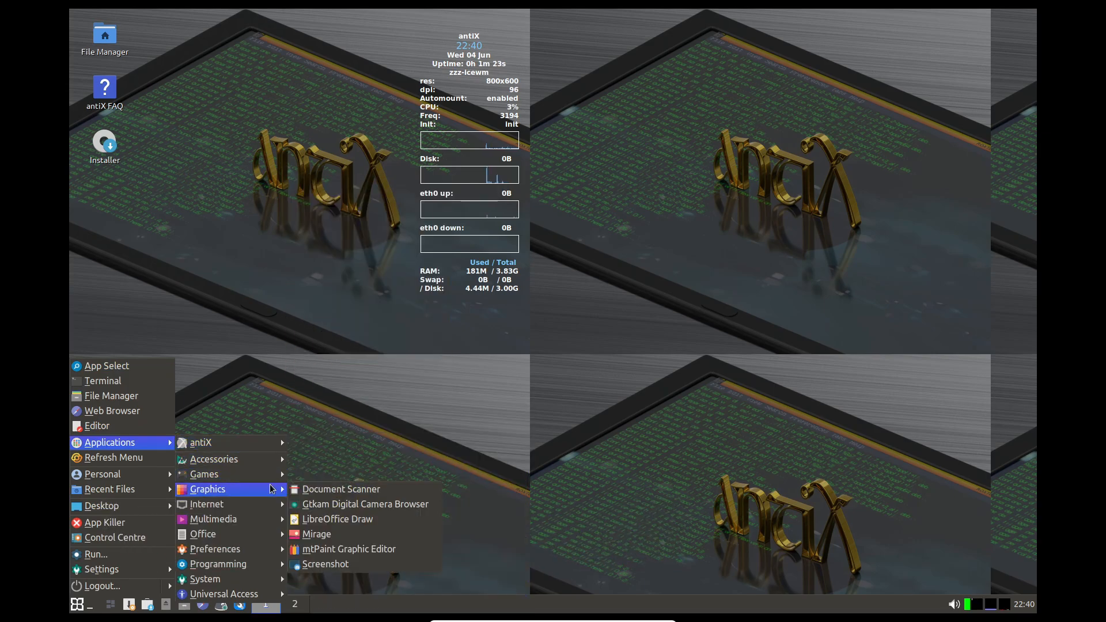
{"action": "mouse_move", "coordinate": [206, 503]}
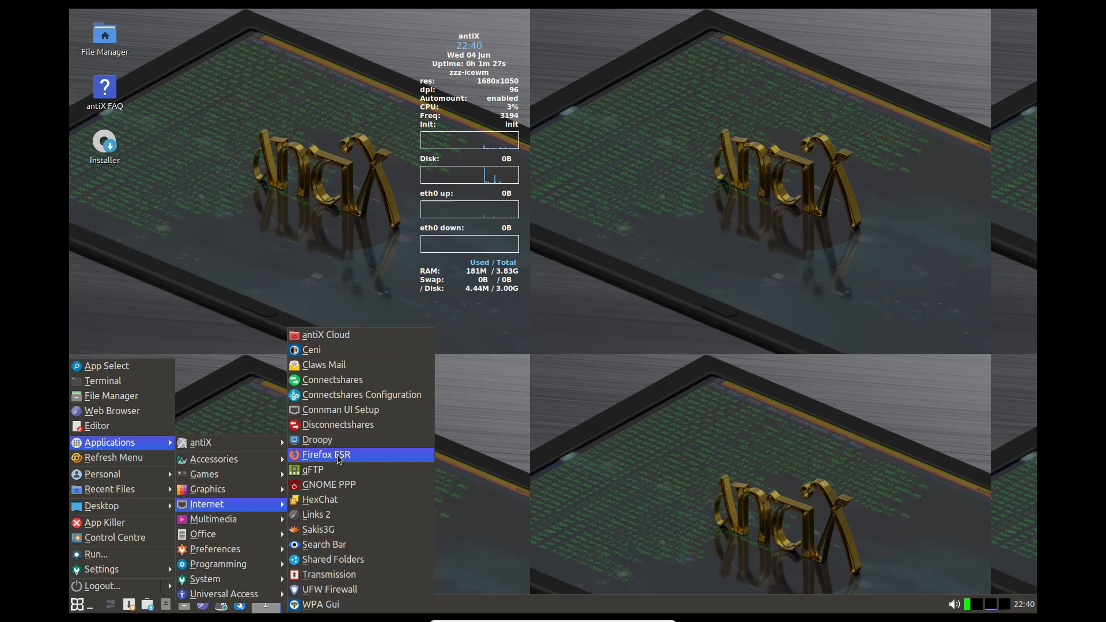
{"action": "mouse_move", "coordinate": [215, 548]}
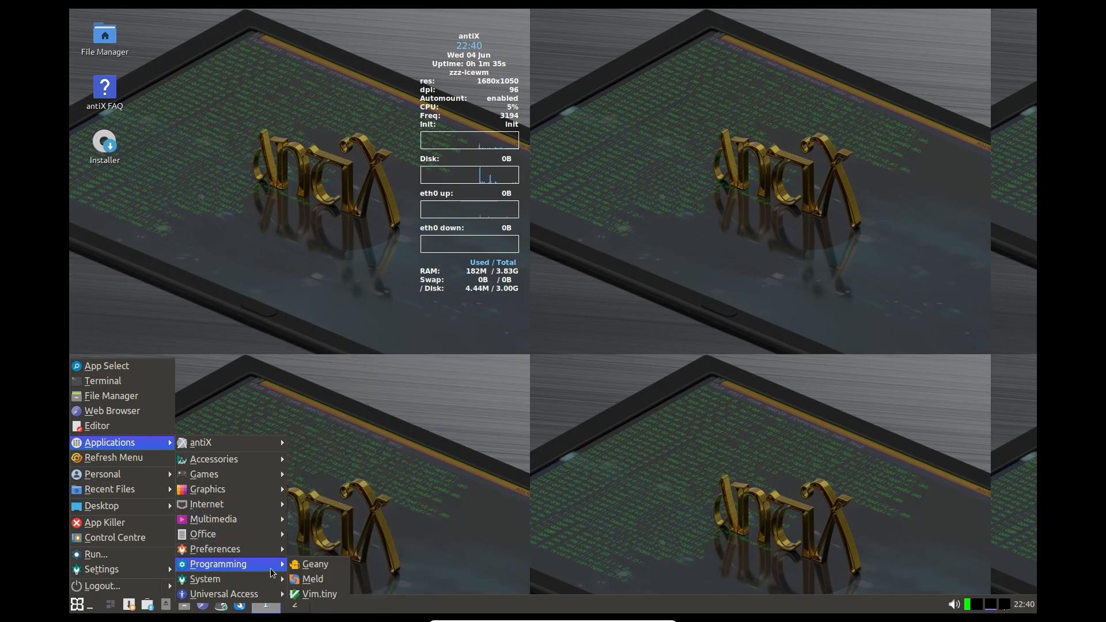
{"action": "mouse_move", "coordinate": [205, 578]}
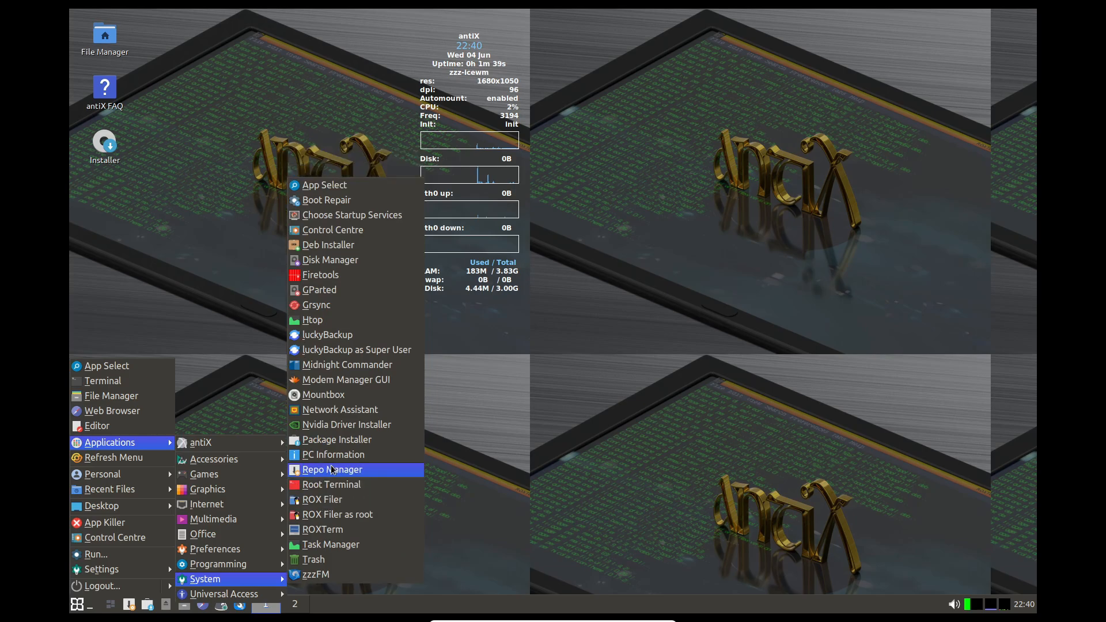
{"action": "mouse_move", "coordinate": [101, 506]}
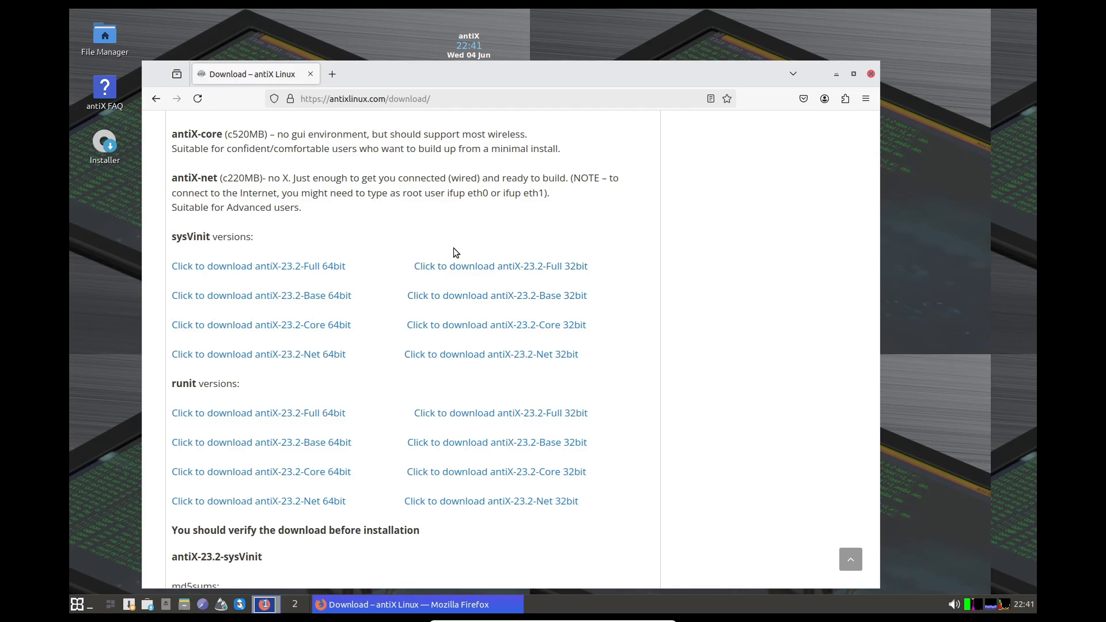
{"action": "mouse_move", "coordinate": [588, 278]}
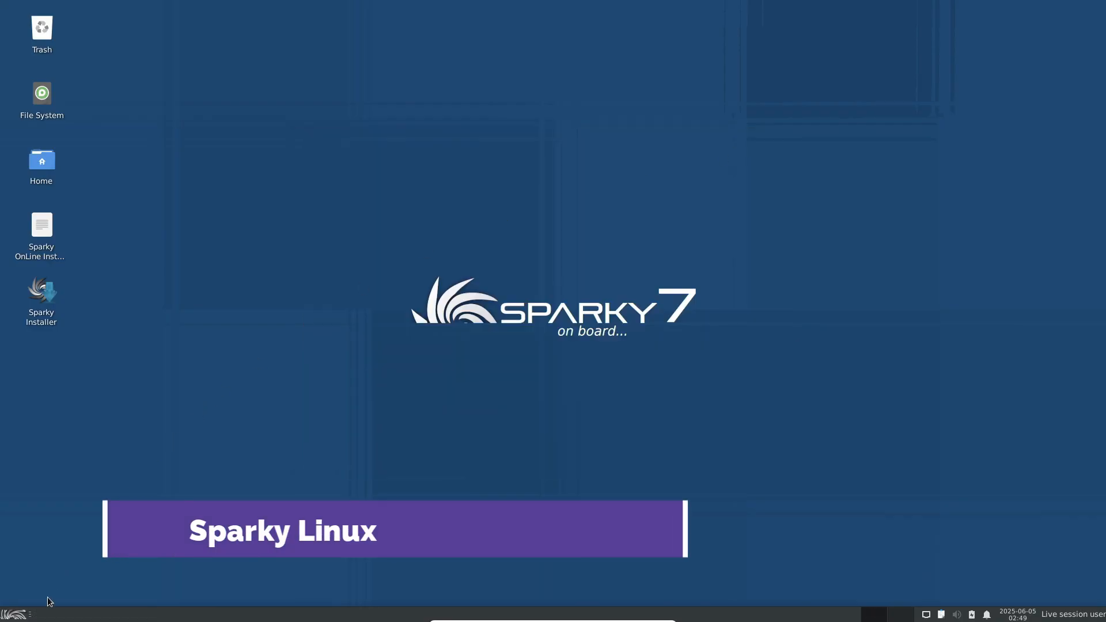
{"action": "left_click", "coordinate": [8, 613]}
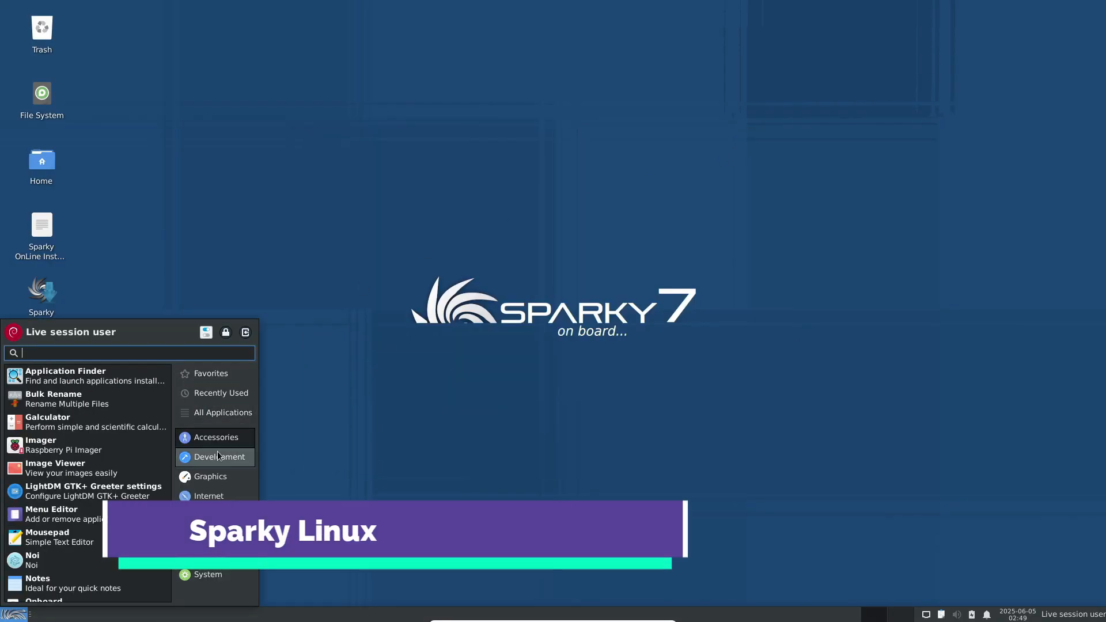
{"action": "left_click", "coordinate": [209, 554]}
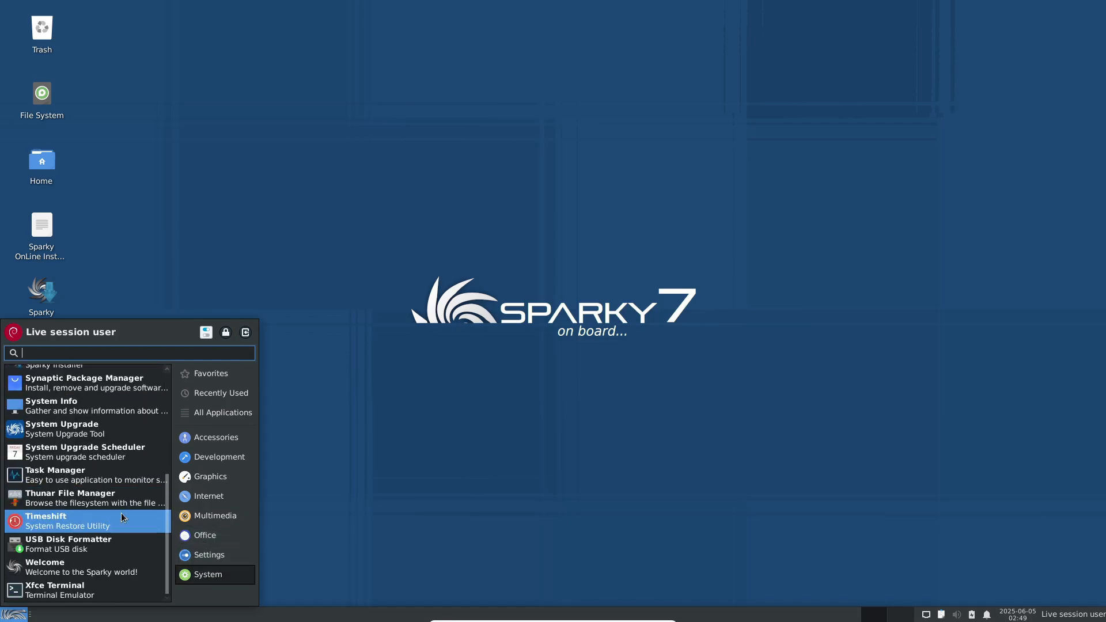
{"action": "mouse_move", "coordinate": [119, 515]}
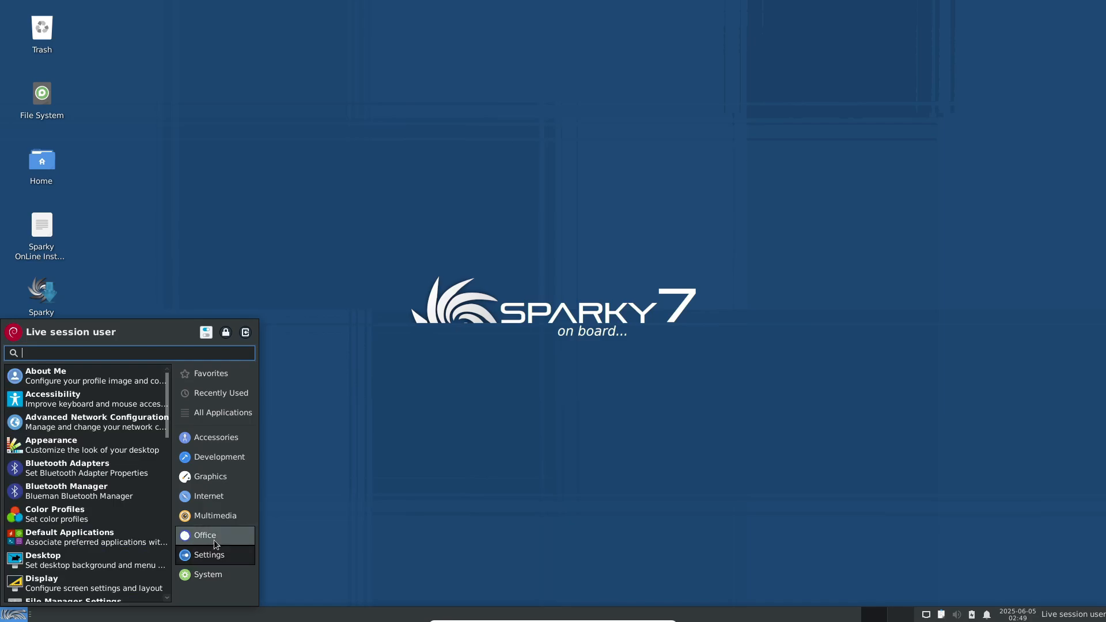
{"action": "left_click", "coordinate": [209, 555]}
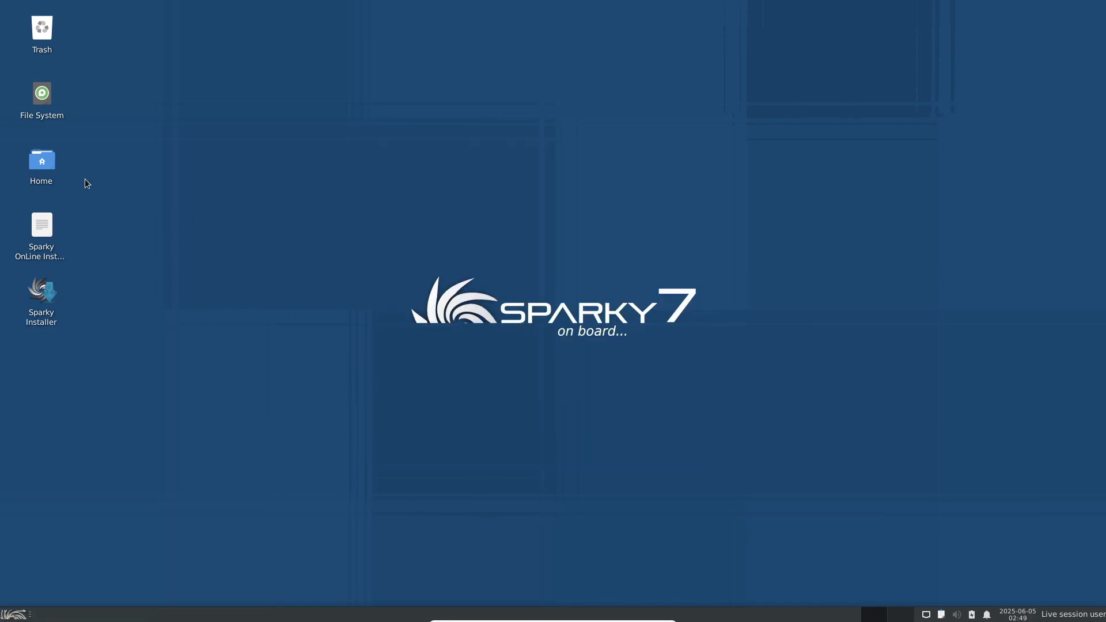
{"action": "double_click", "coordinate": [41, 92]}
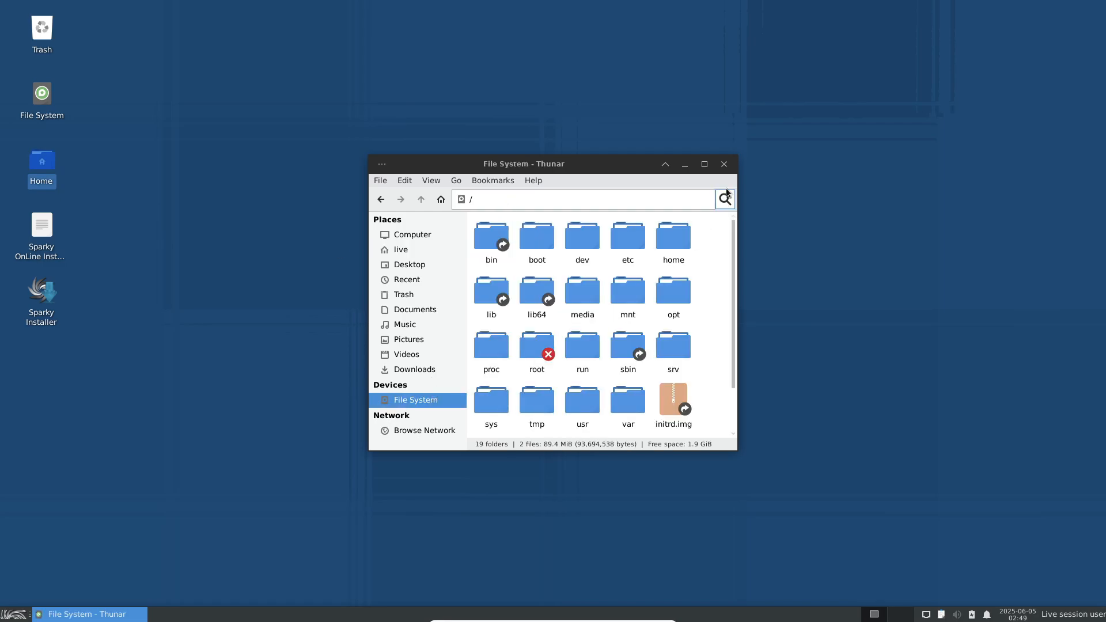
{"action": "left_click", "coordinate": [723, 163]}
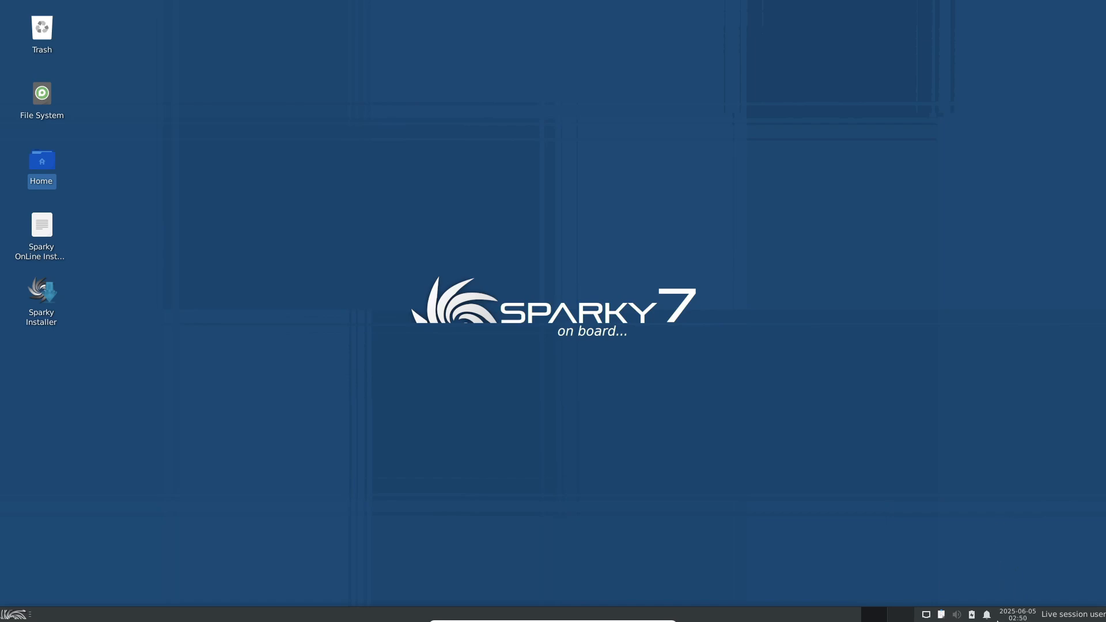
{"action": "left_click", "coordinate": [1016, 612]}
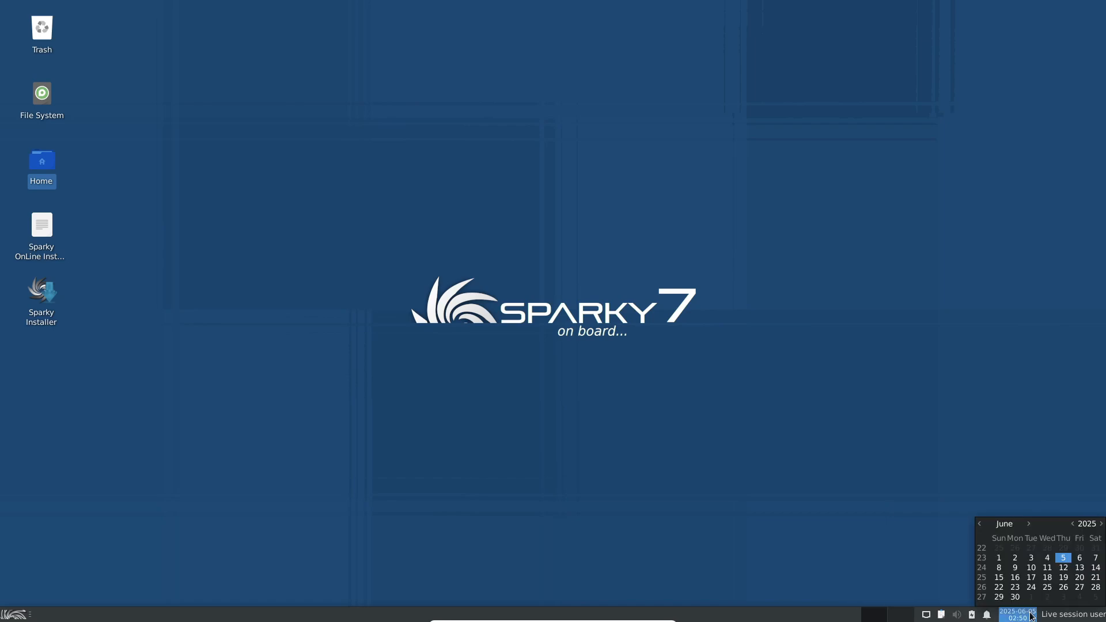
{"action": "left_click", "coordinate": [7, 613]}
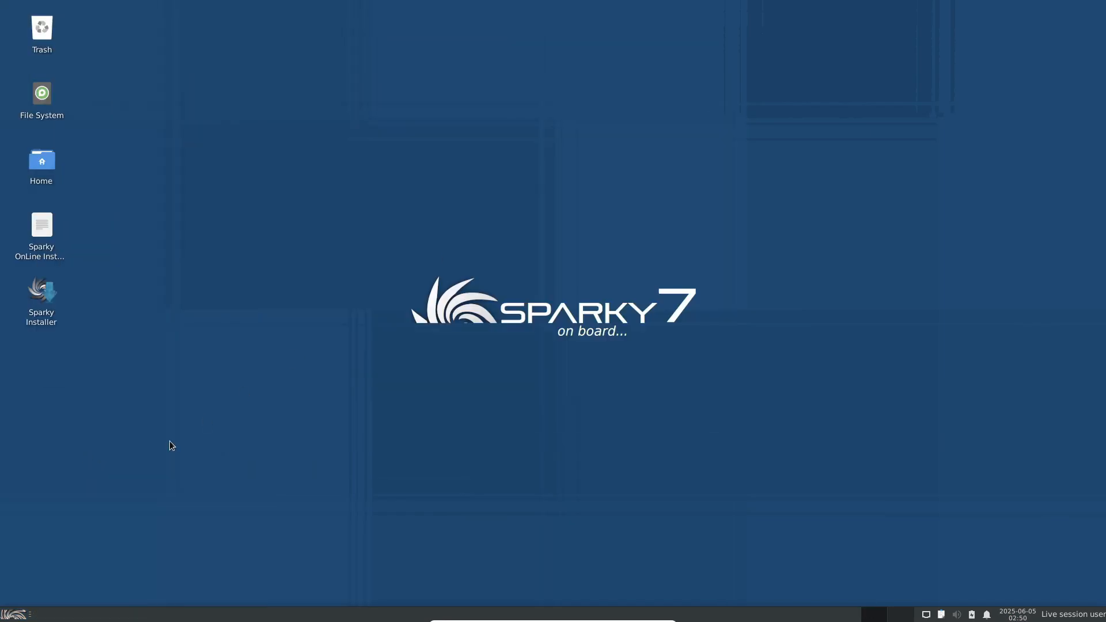
Step: Navigate Firefox to the Sparky stable release downloads
{"action": "left_click", "coordinate": [8, 614]}
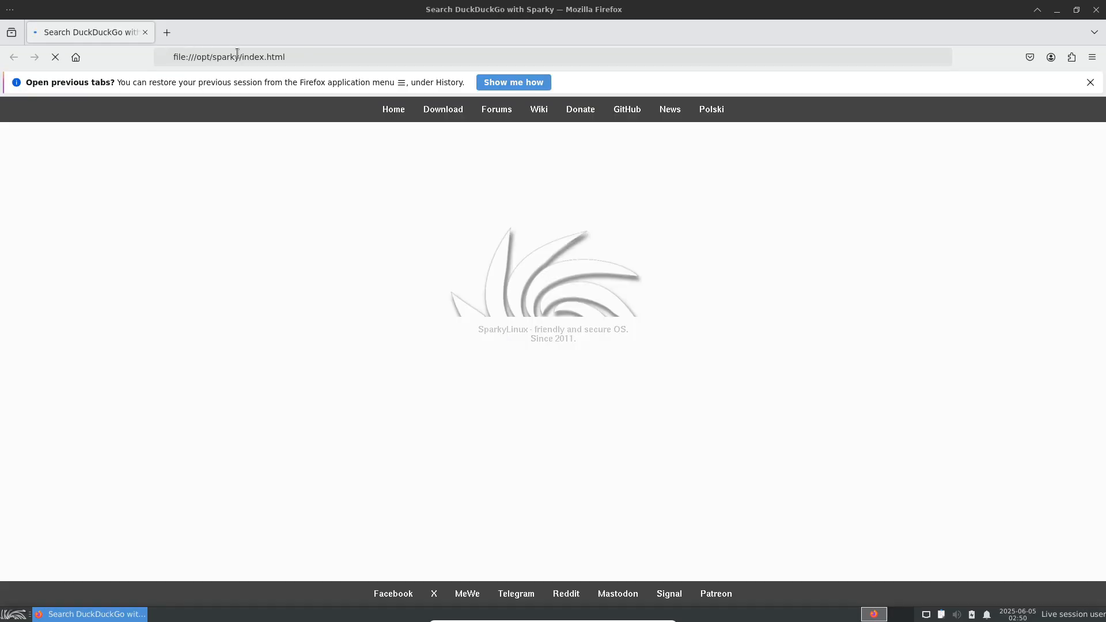
{"action": "left_click", "coordinate": [442, 109]}
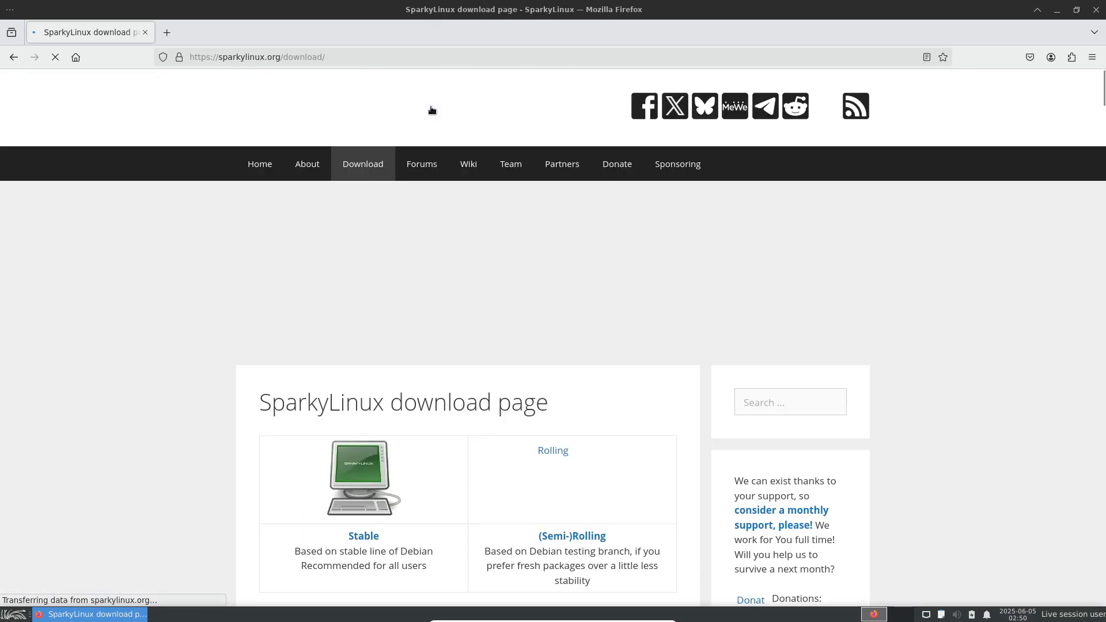
{"action": "left_click", "coordinate": [363, 535]}
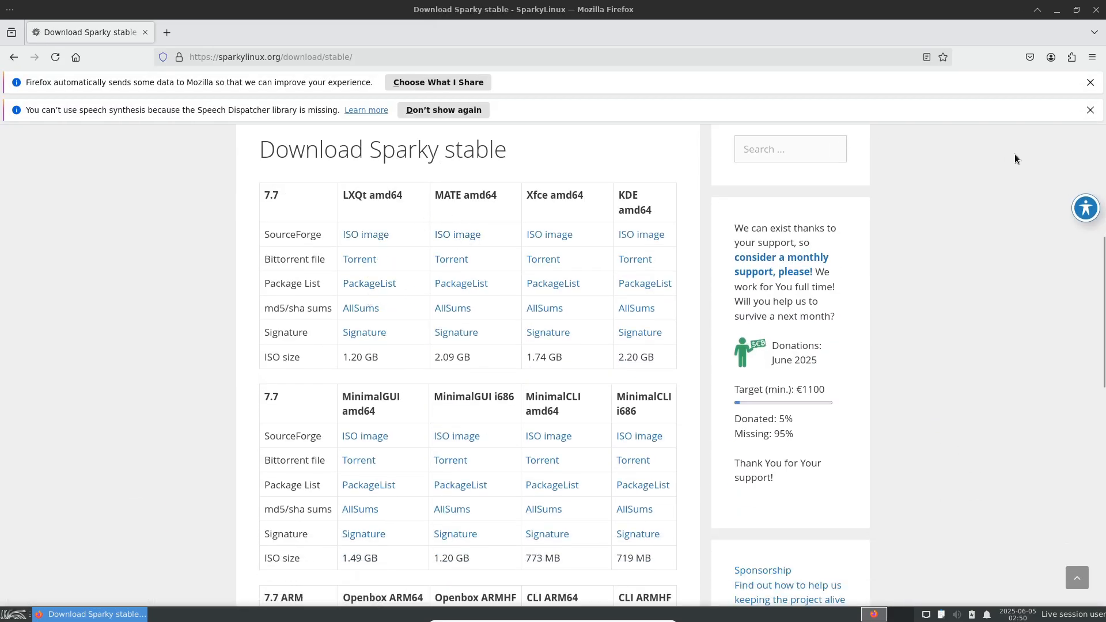
Step: Scroll to the 7.7 table and start the MinimalGUI i686 ISO download
{"action": "left_click", "coordinate": [1089, 109]}
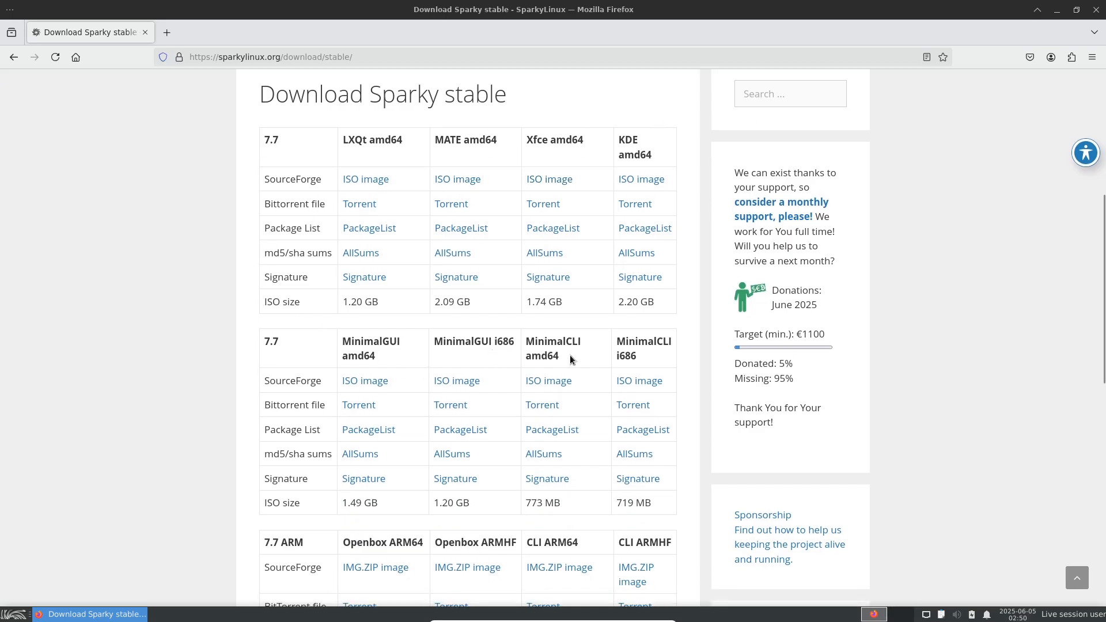
{"action": "scroll", "scroll_direction": "down", "scroll_amount": 3}
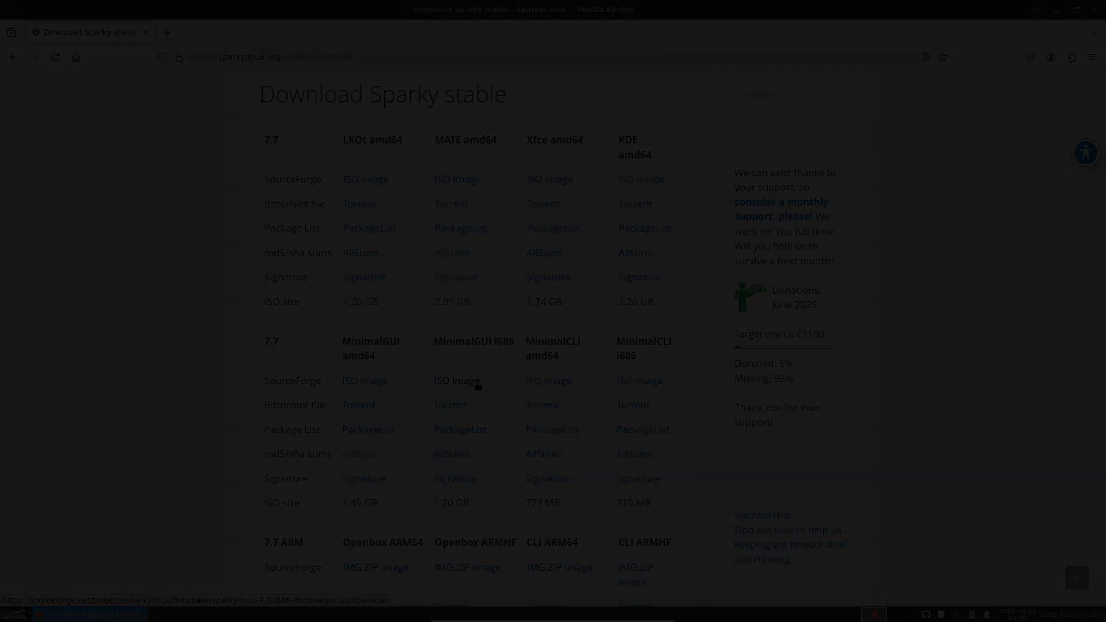
{"action": "left_click", "coordinate": [12, 608]}
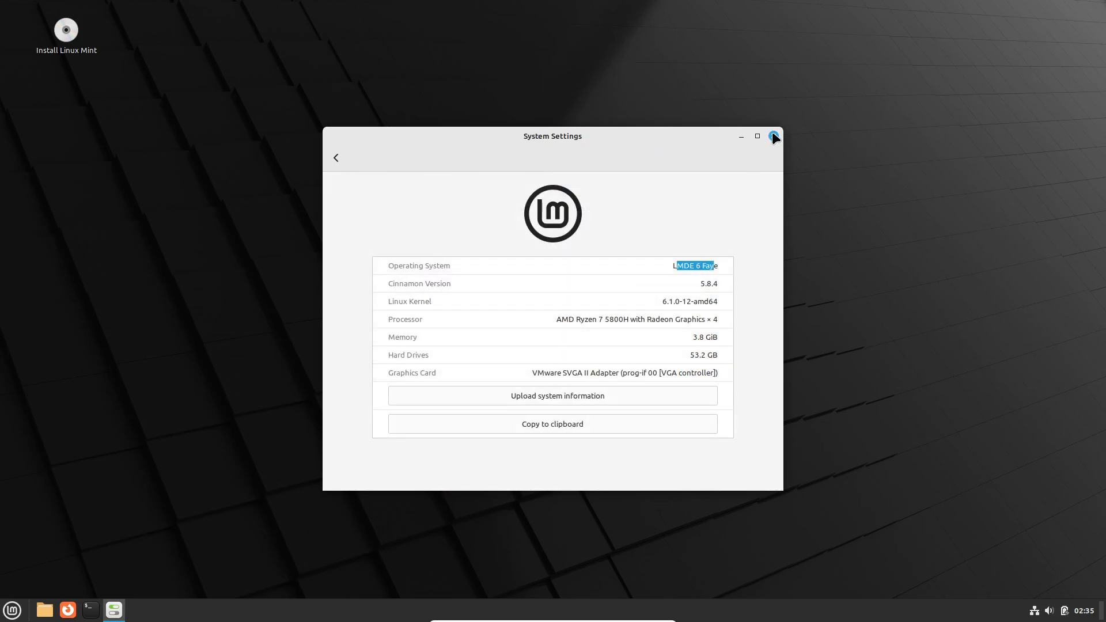
Step: Close LMDE's system info, then recap the MX, antiX and Sparky application menus
{"action": "left_click", "coordinate": [773, 136]}
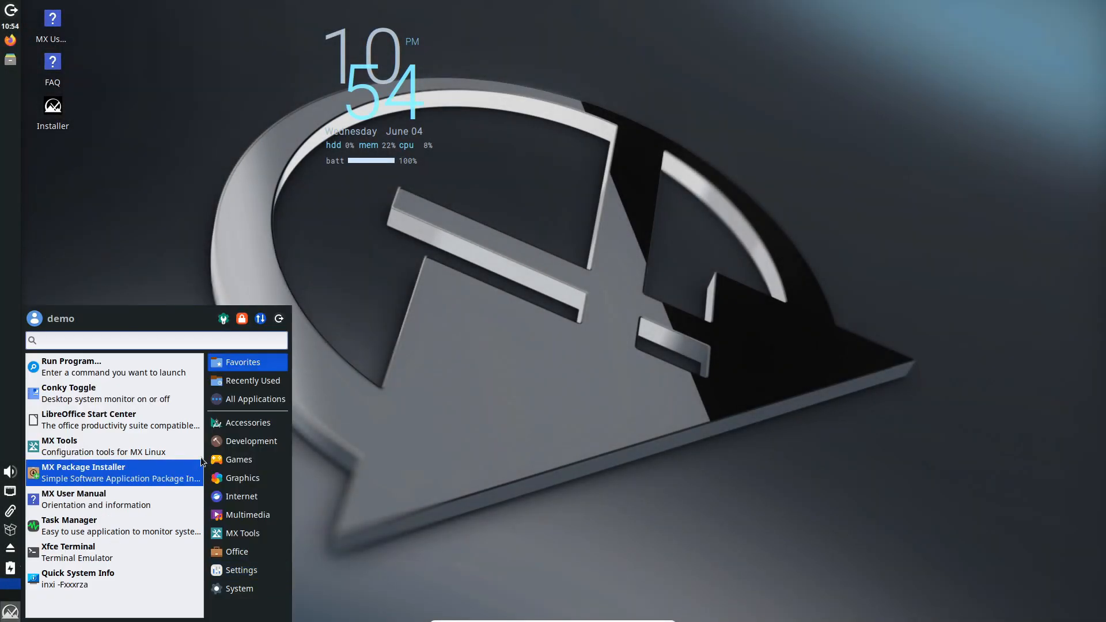
{"action": "left_click", "coordinate": [241, 570]}
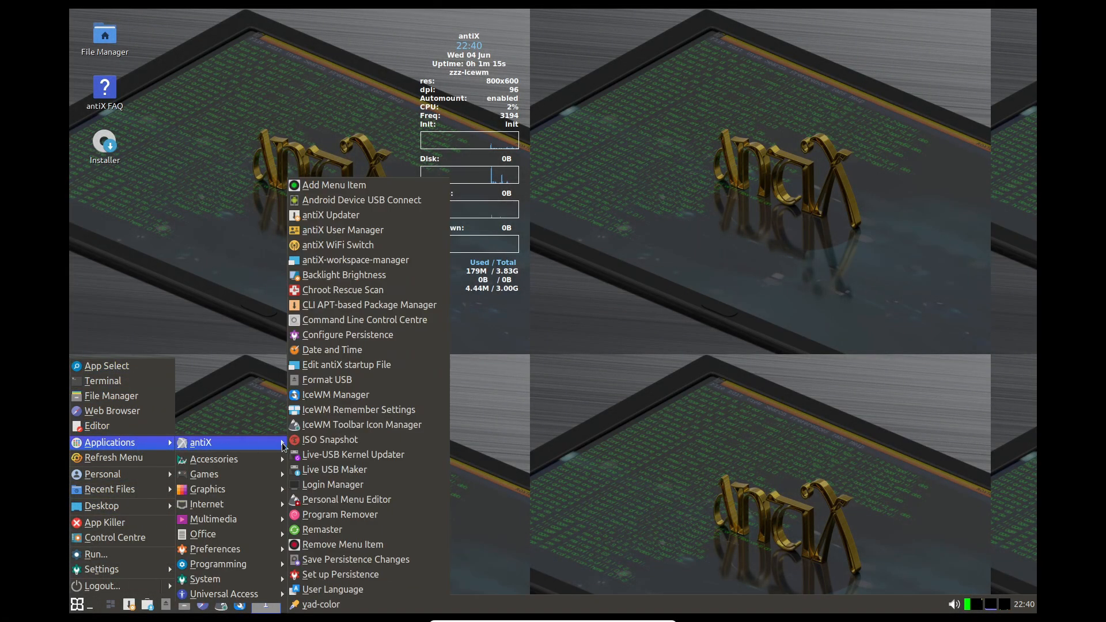
{"action": "mouse_move", "coordinate": [214, 459]}
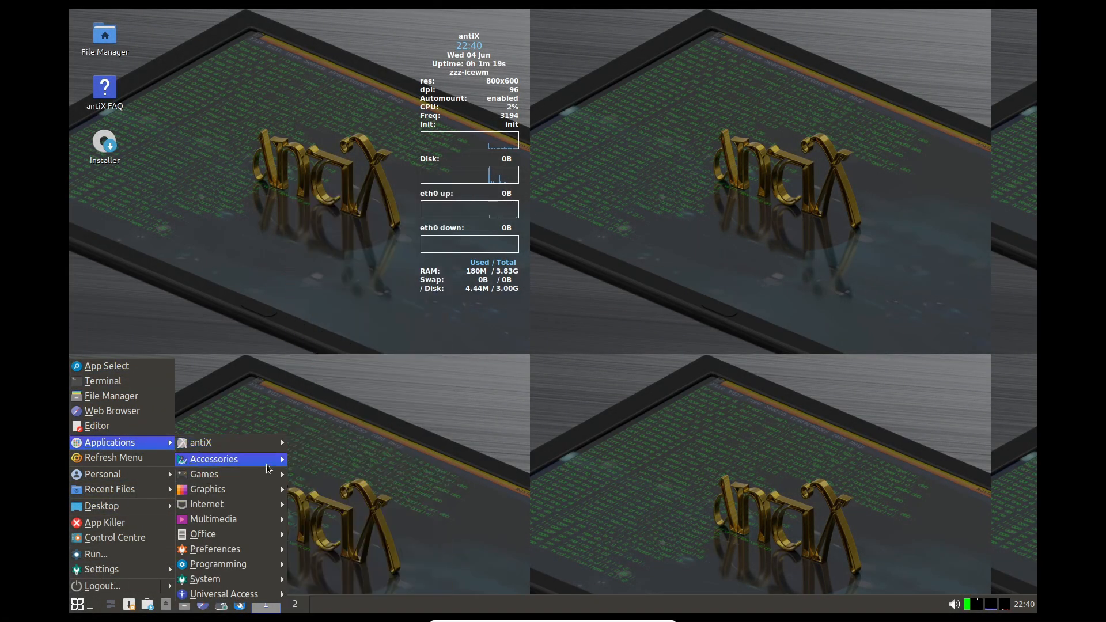
{"action": "mouse_move", "coordinate": [204, 473]}
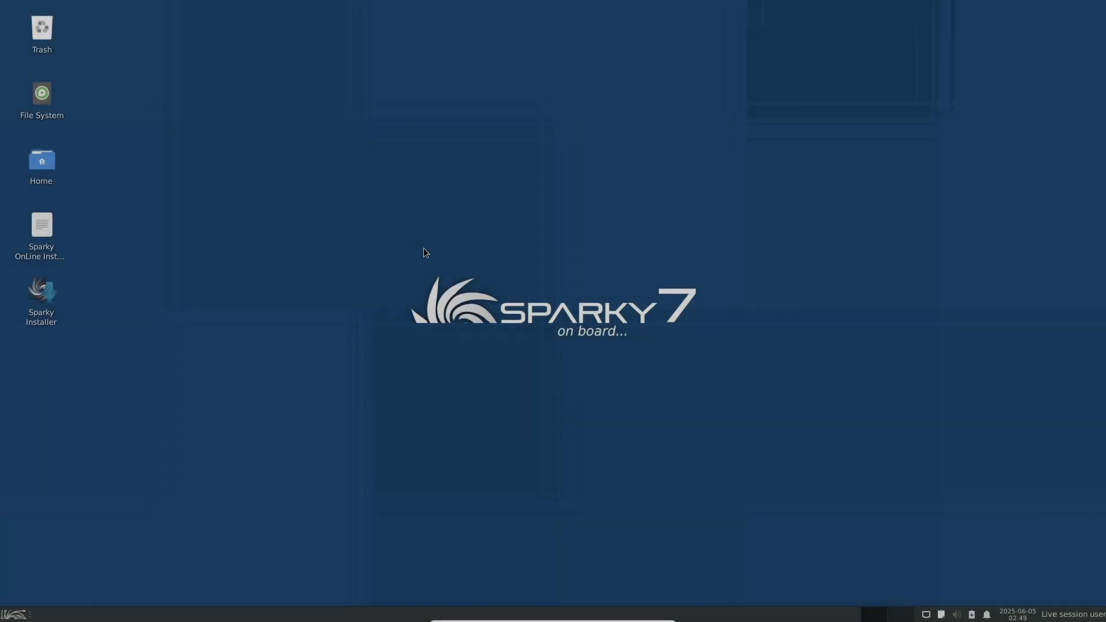
{"action": "left_click", "coordinate": [8, 612]}
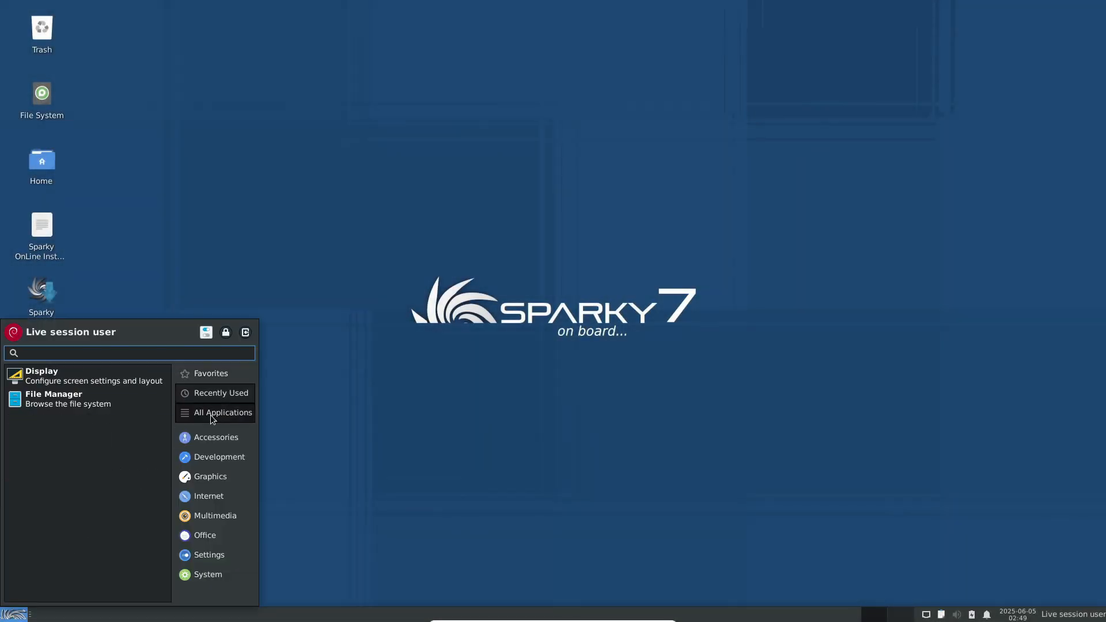